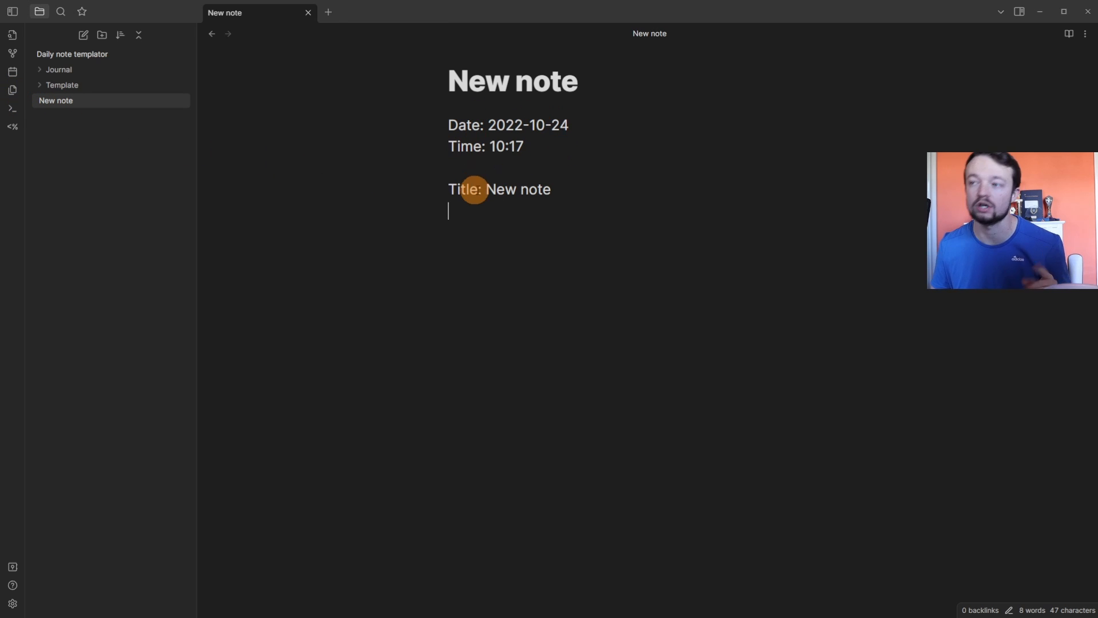
mouse_move(62, 85)
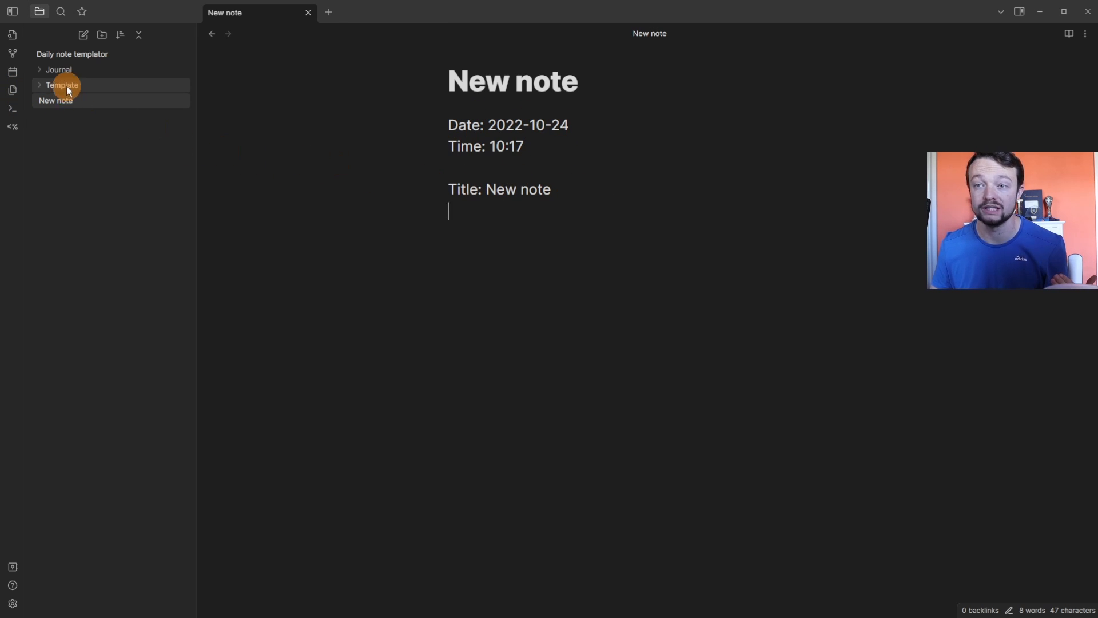
Step: Open the Daily Template note from the Template folder, then today's daily note
left_click(62, 85)
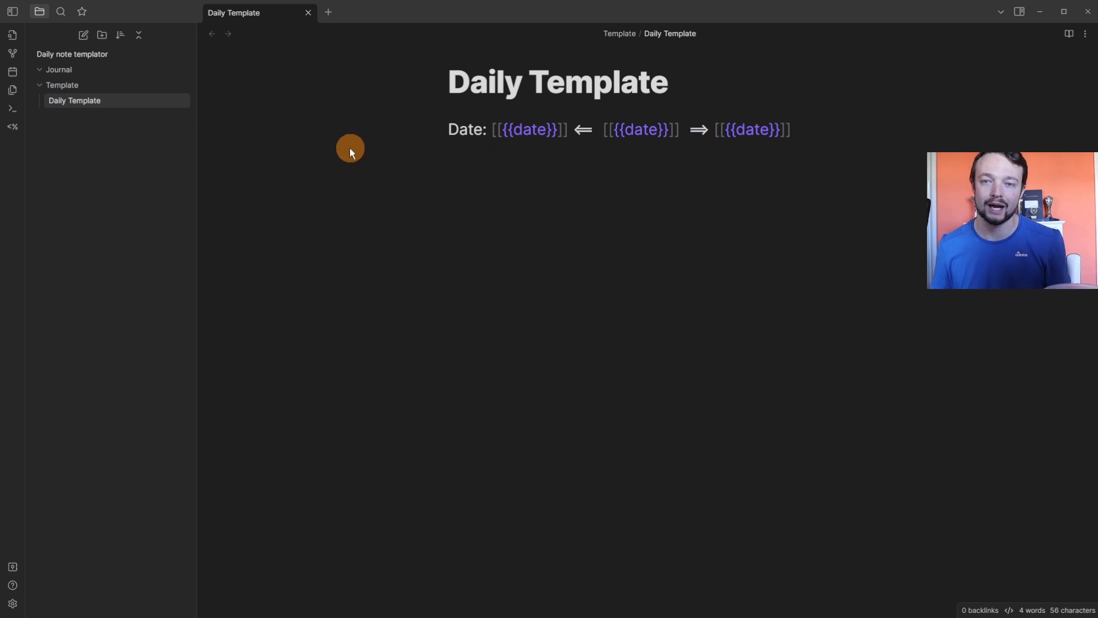
mouse_move(11, 74)
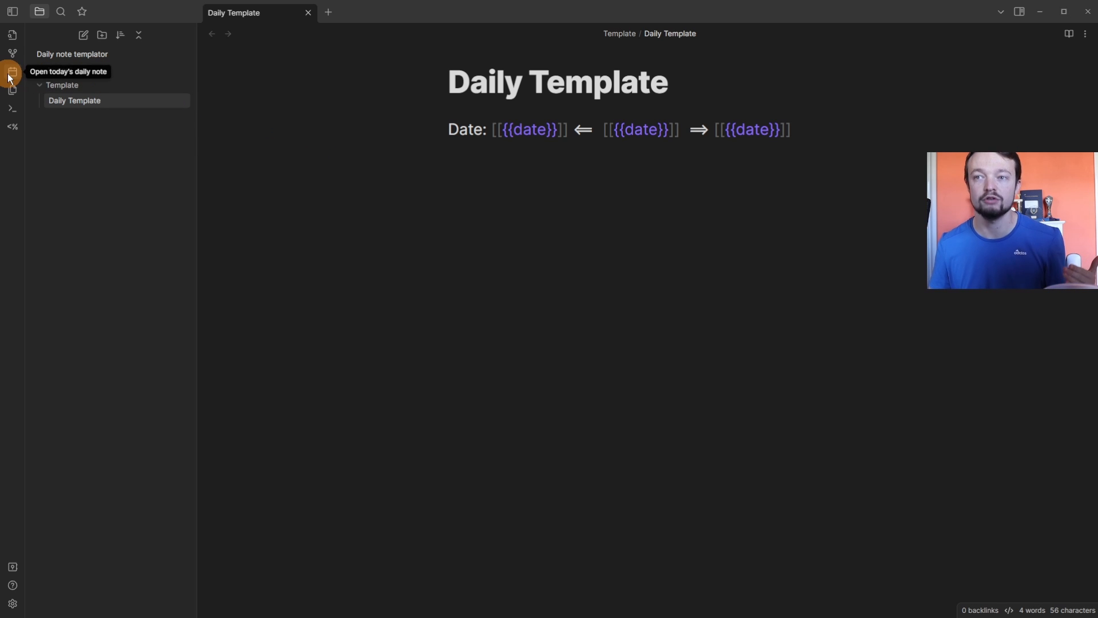
left_click(12, 72)
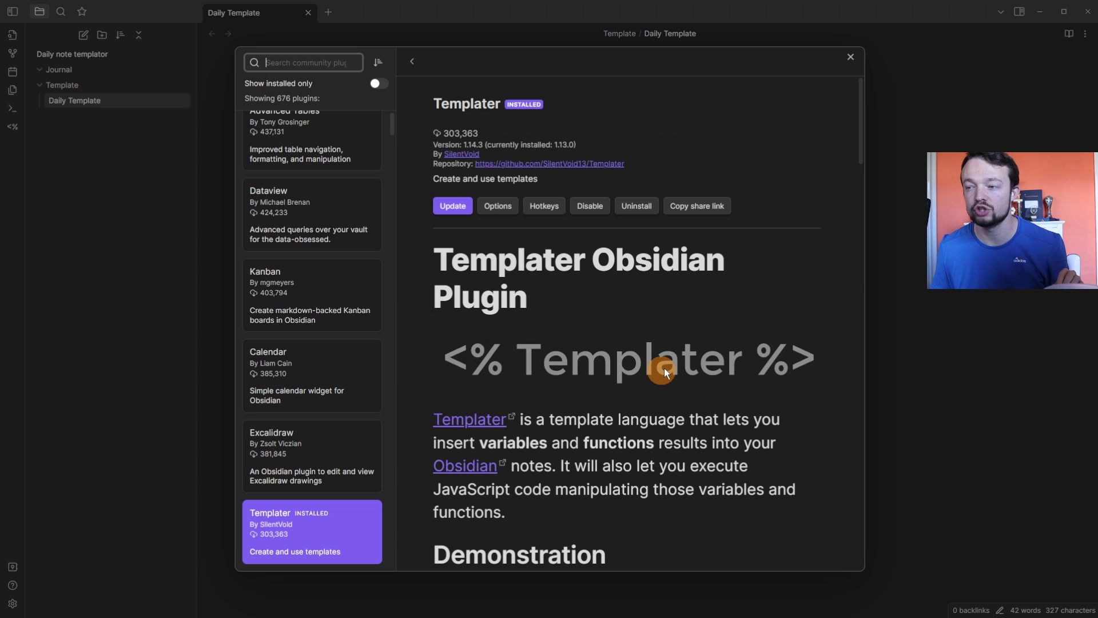
mouse_move(713, 364)
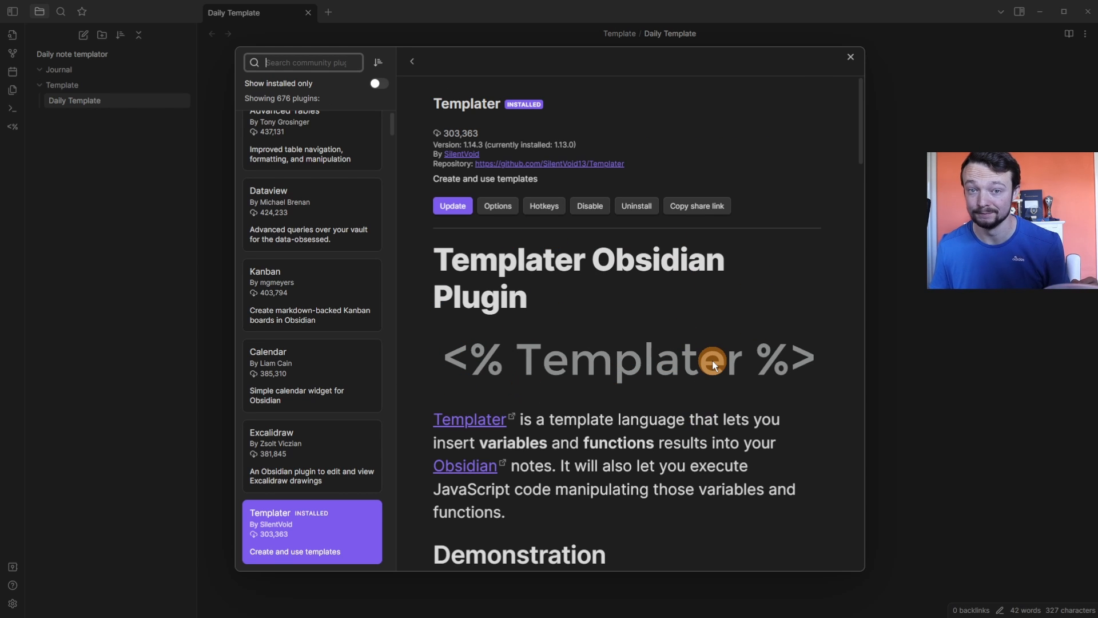
Step: Follow an adjacent-day link from today's note to reach the neighbouring Journal note
left_click(849, 57)
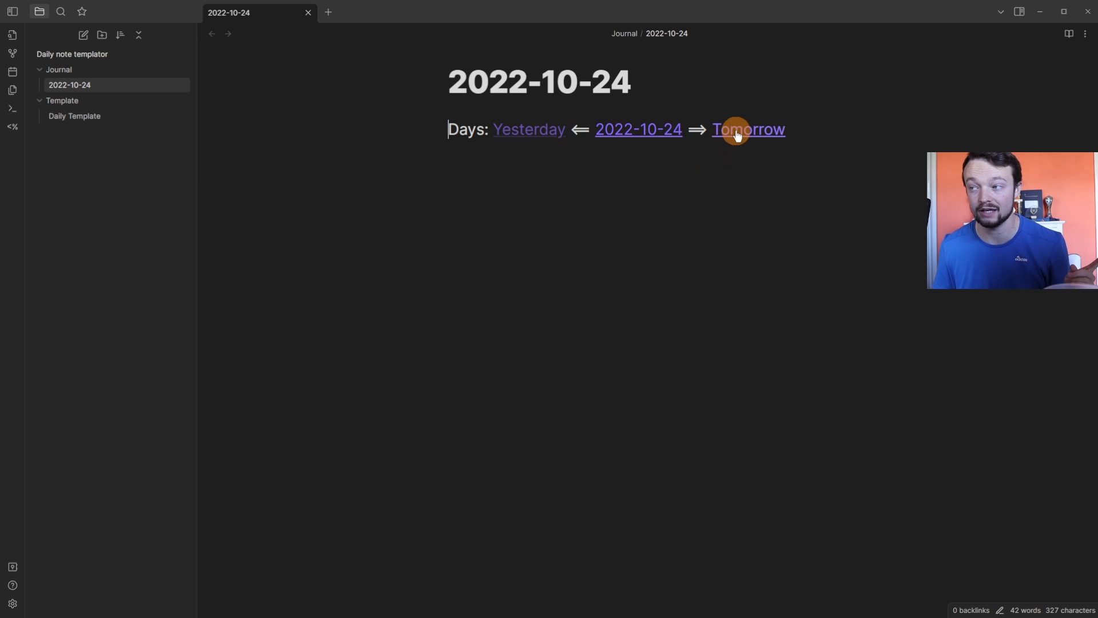
left_click(529, 130)
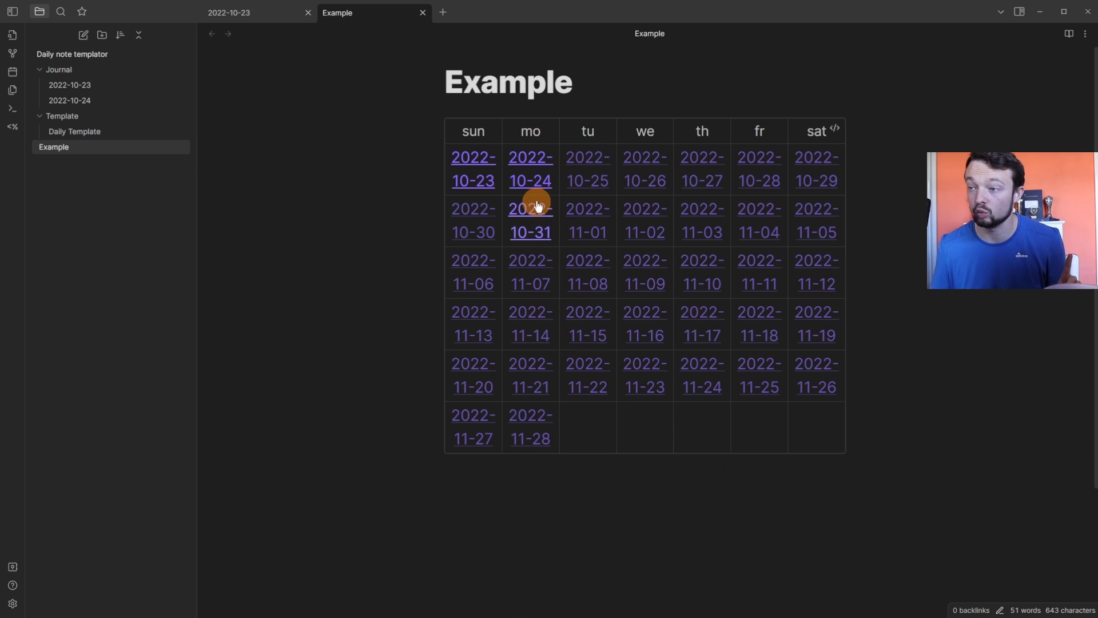
mouse_move(472, 168)
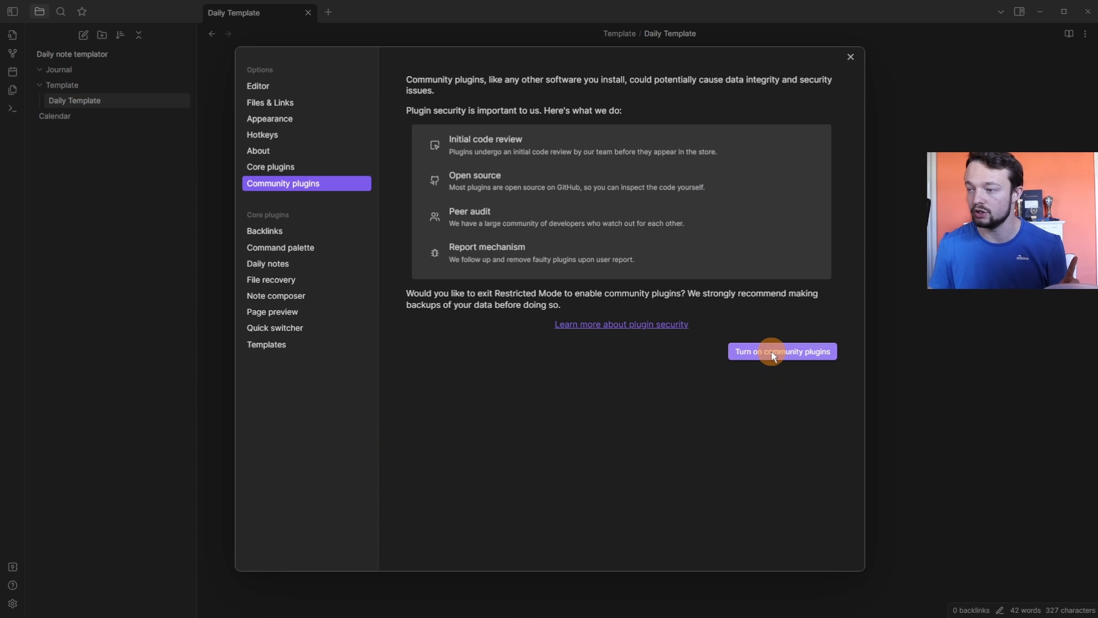
Step: Leave restricted mode, install Templater, trigger it on new file creation and use Template as its folder
left_click(781, 351)
type("templa")
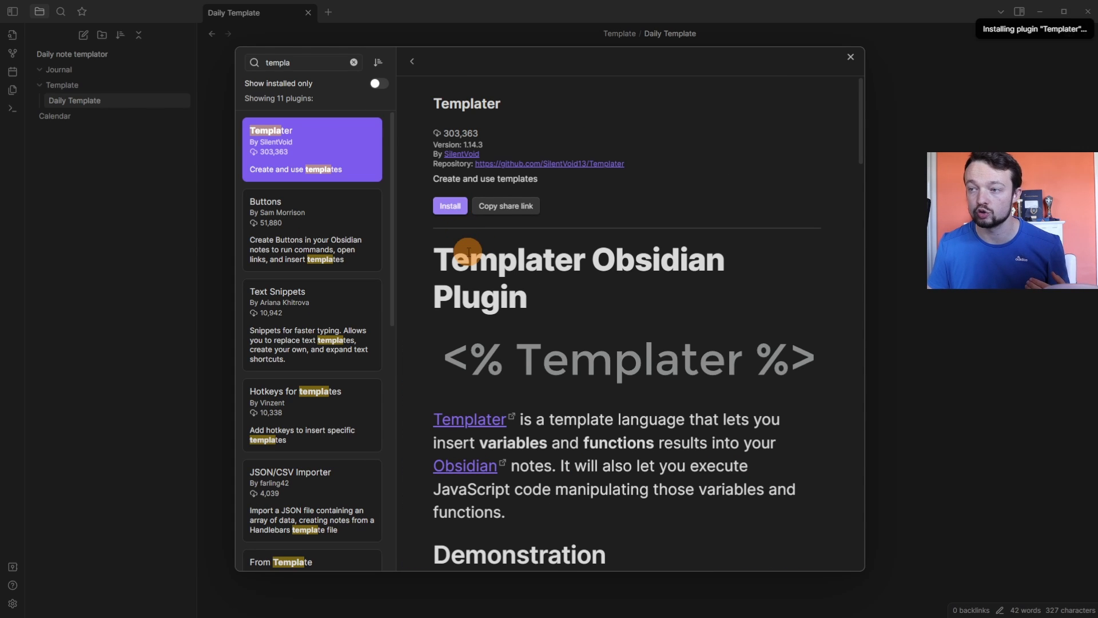
left_click(449, 205)
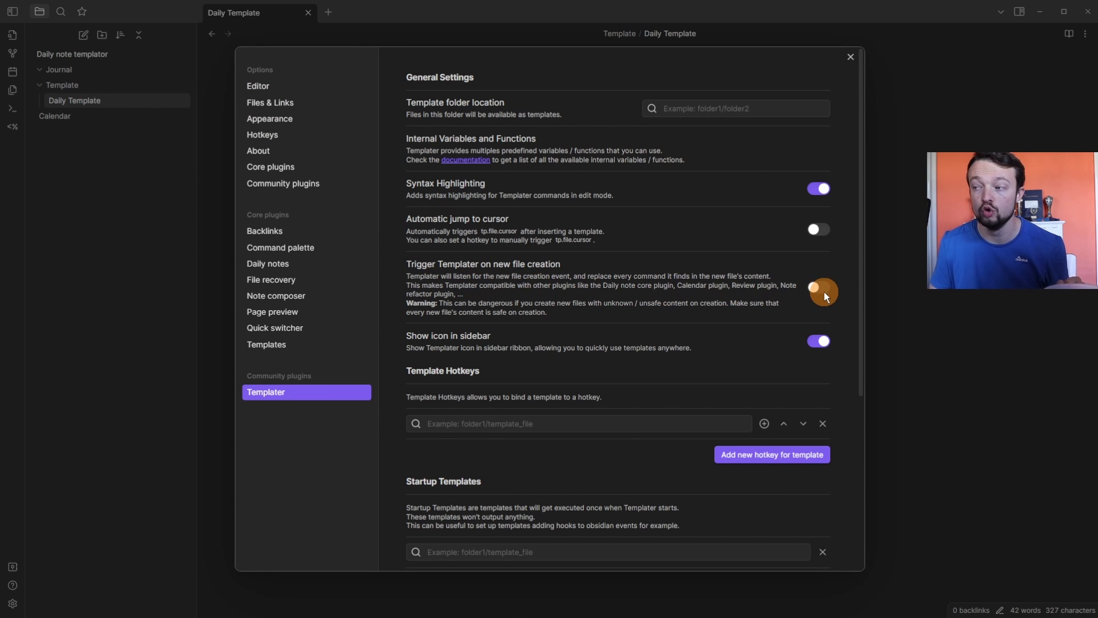
left_click(817, 286)
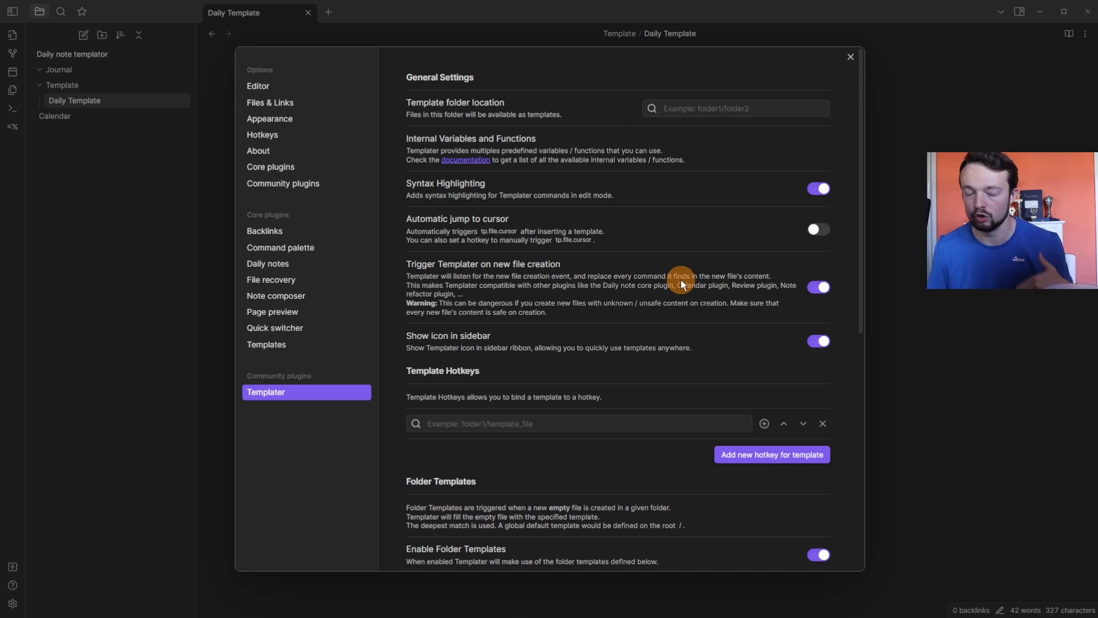
left_click(735, 107)
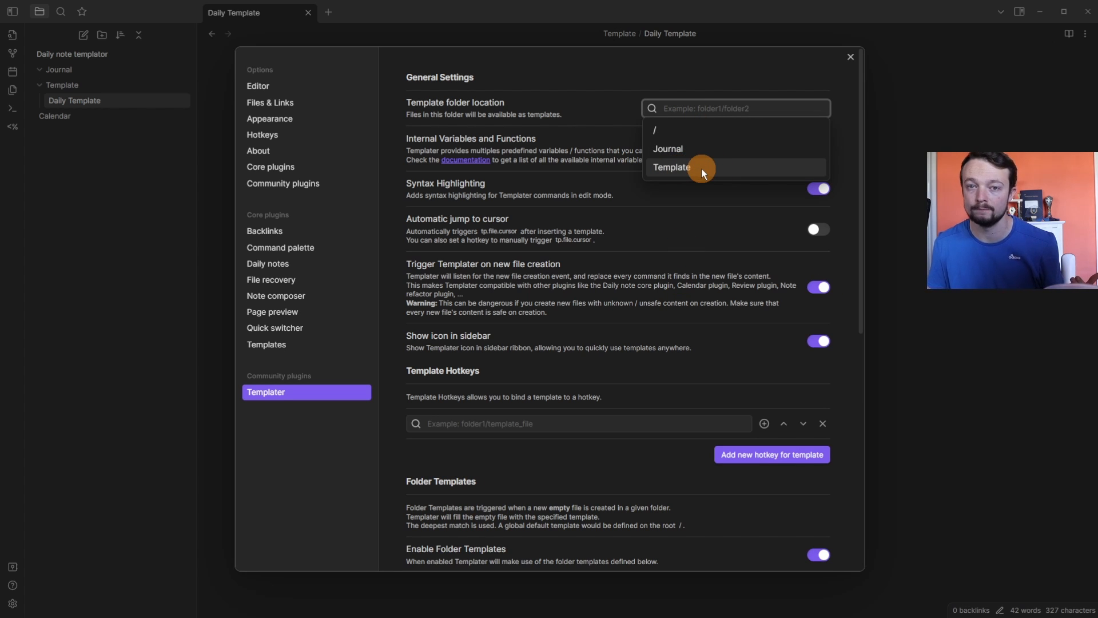
left_click(849, 57)
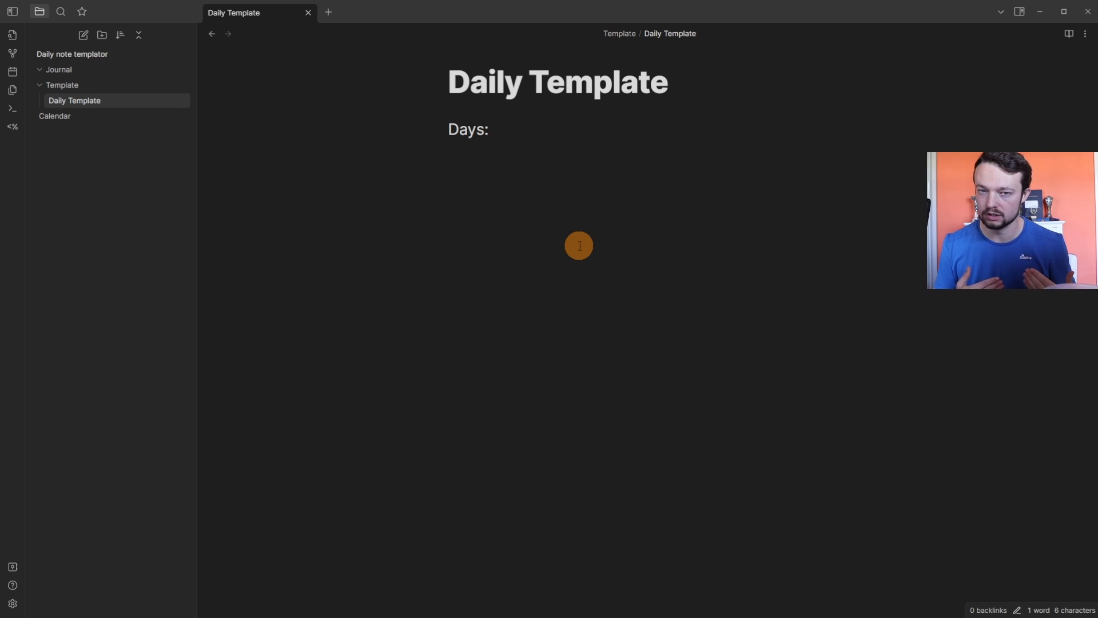
Step: Write Days: [[<% tp.date.now("YYYY-MM-DD") %>]] so the line links to today's date
type("<%  %>")
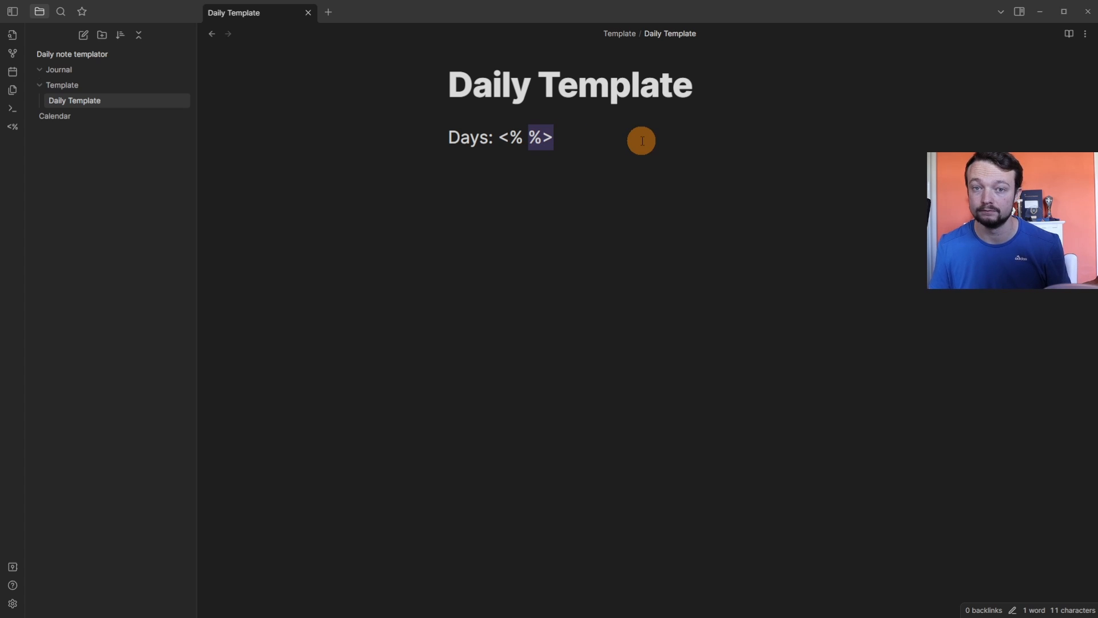
type("tp")
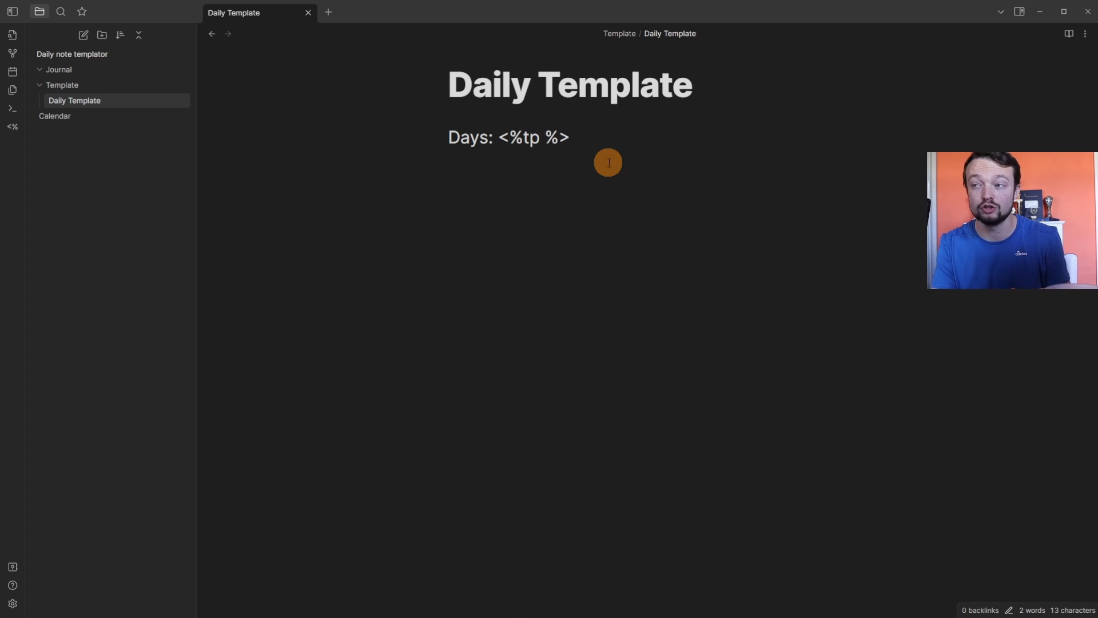
type(".date.now")
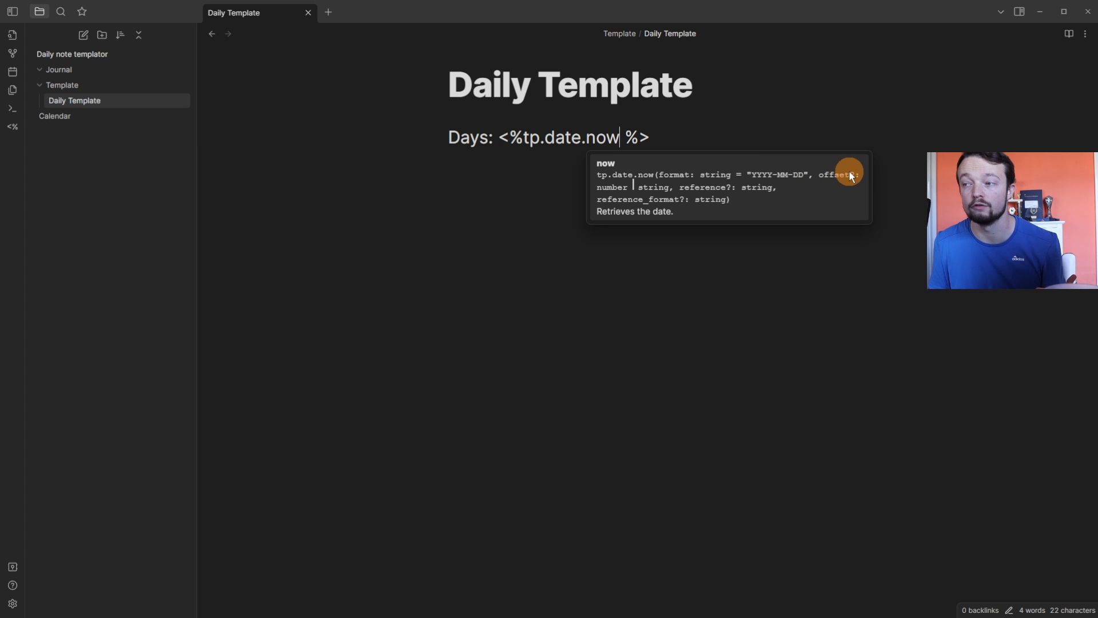
mouse_move(702, 191)
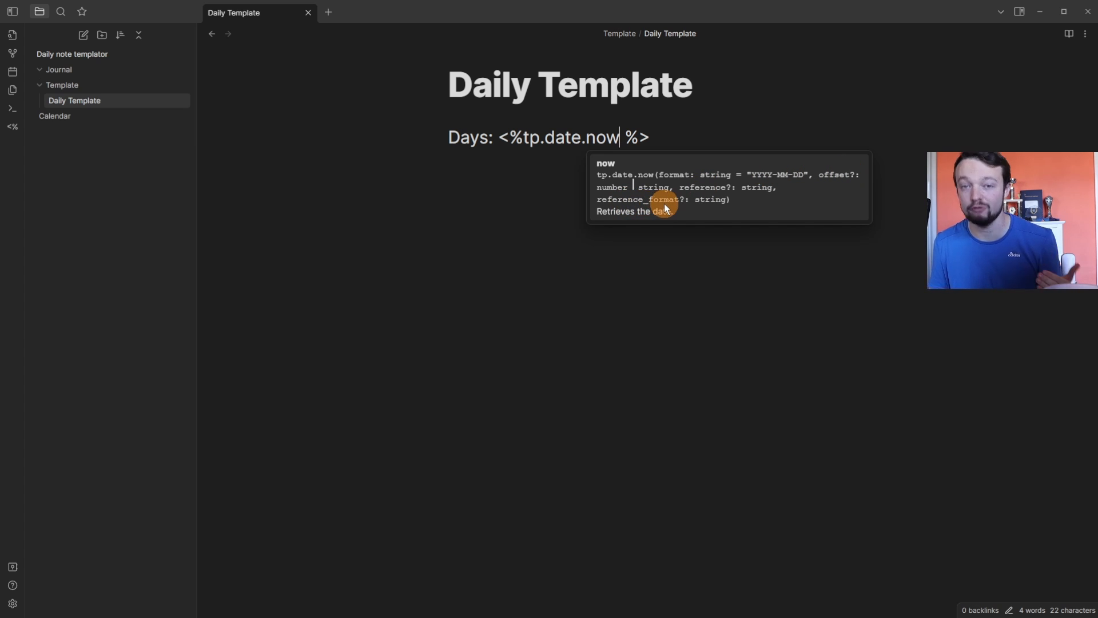
type("(\"YYYY-MM-DD\")")
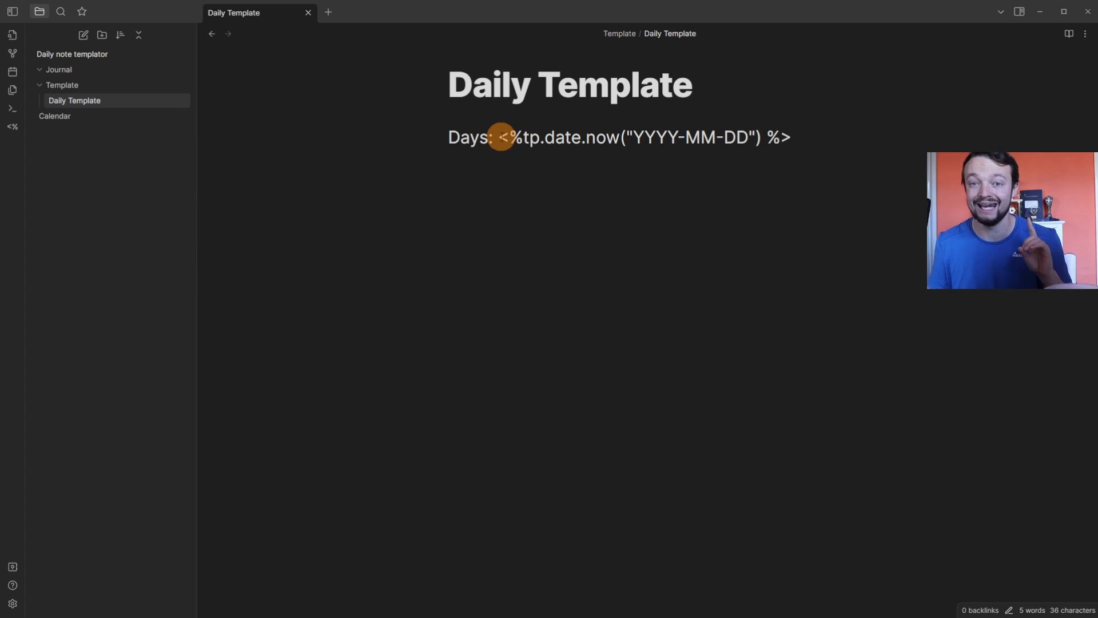
type("[[]]")
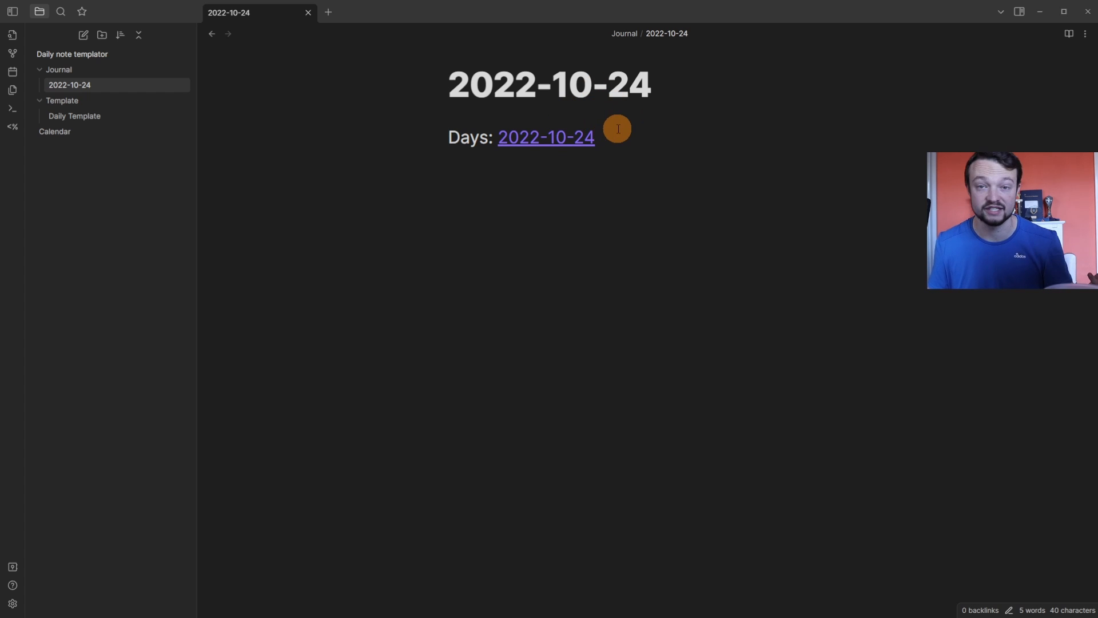
Step: Add arrows with a tp.date.now yesterday link before and a tomorrow link after today's link
left_click(74, 101)
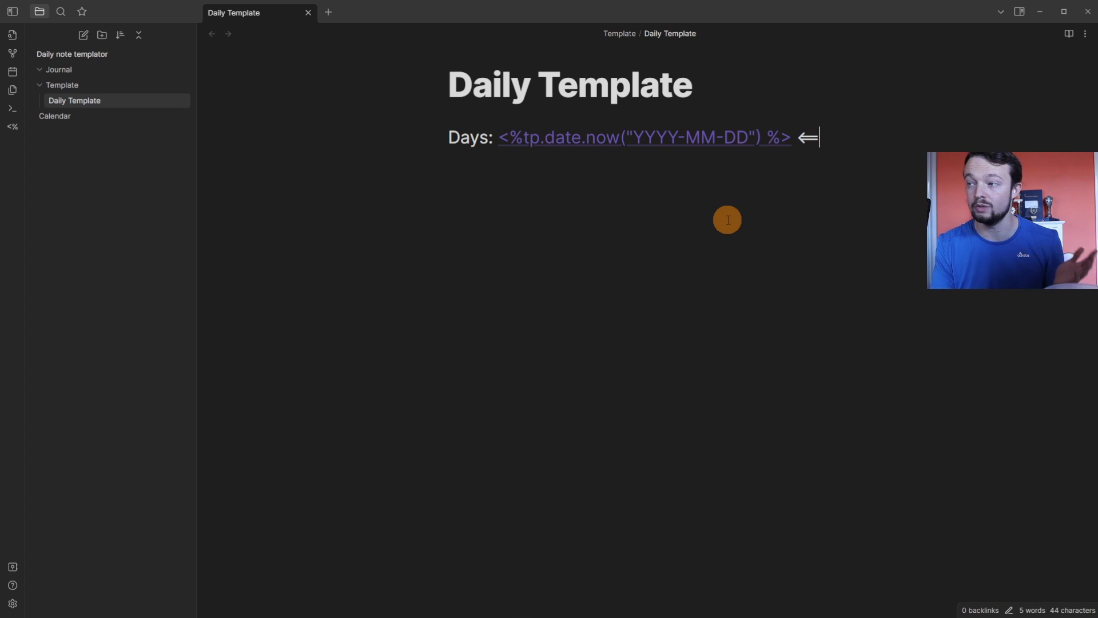
type("←")
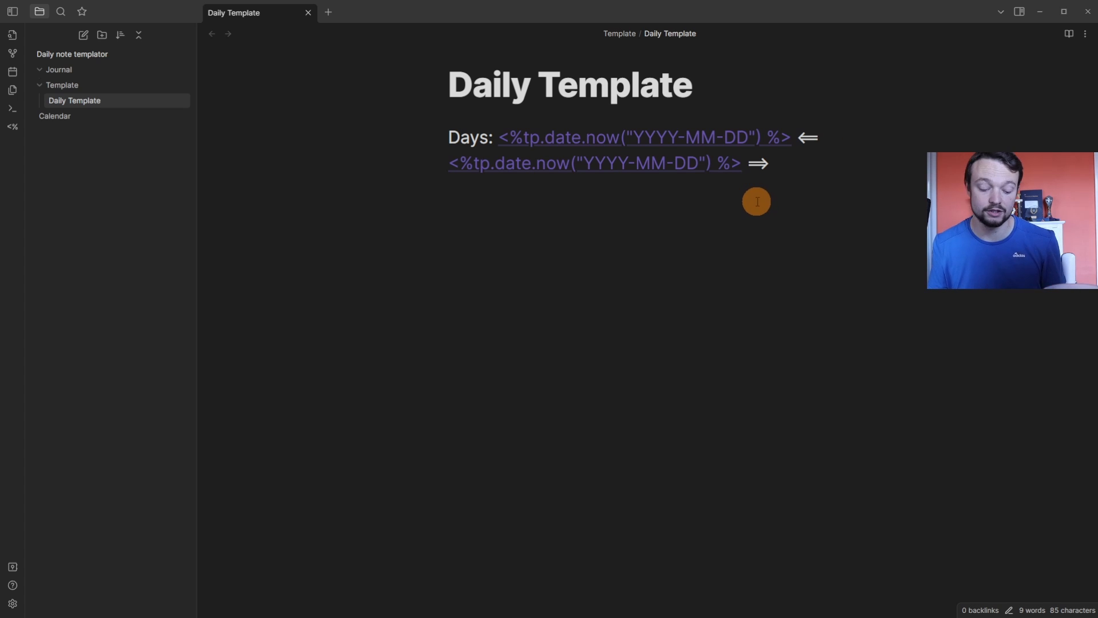
type("tp.date.")
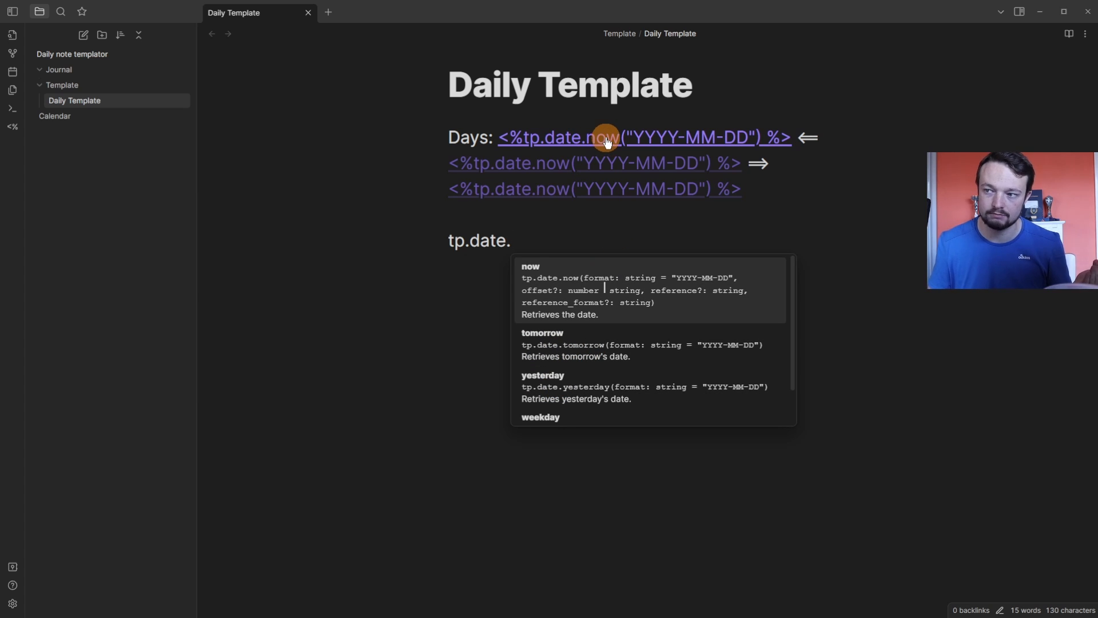
type("now")
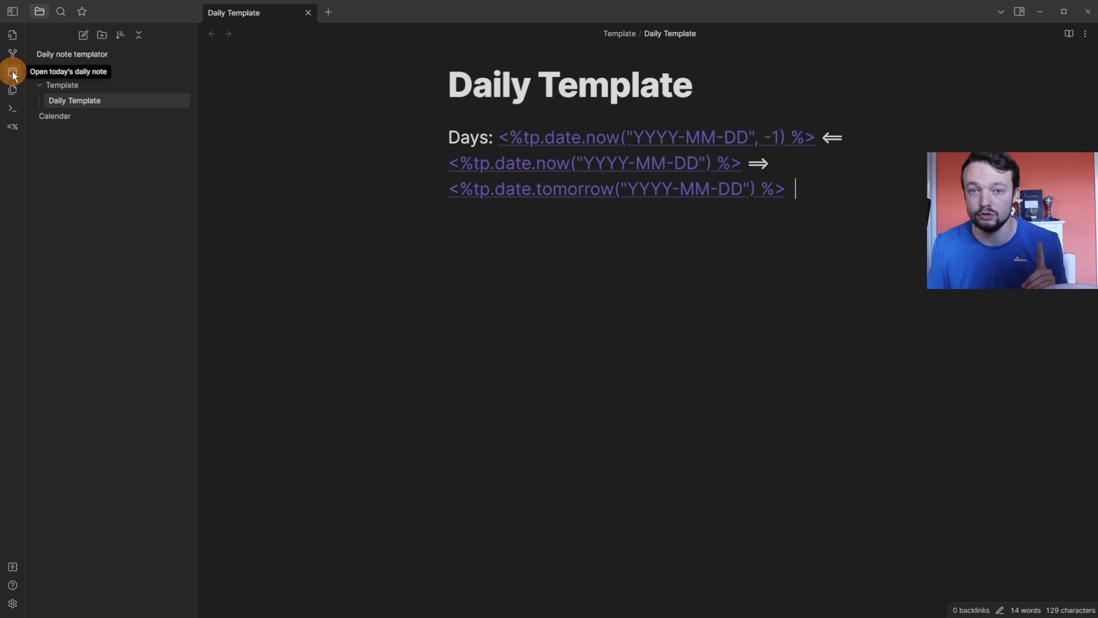
Step: Alias the links with | as Yesterday/Tomorrow, regenerate today's note and follow Yesterday to 2022-10-23
left_click(11, 76)
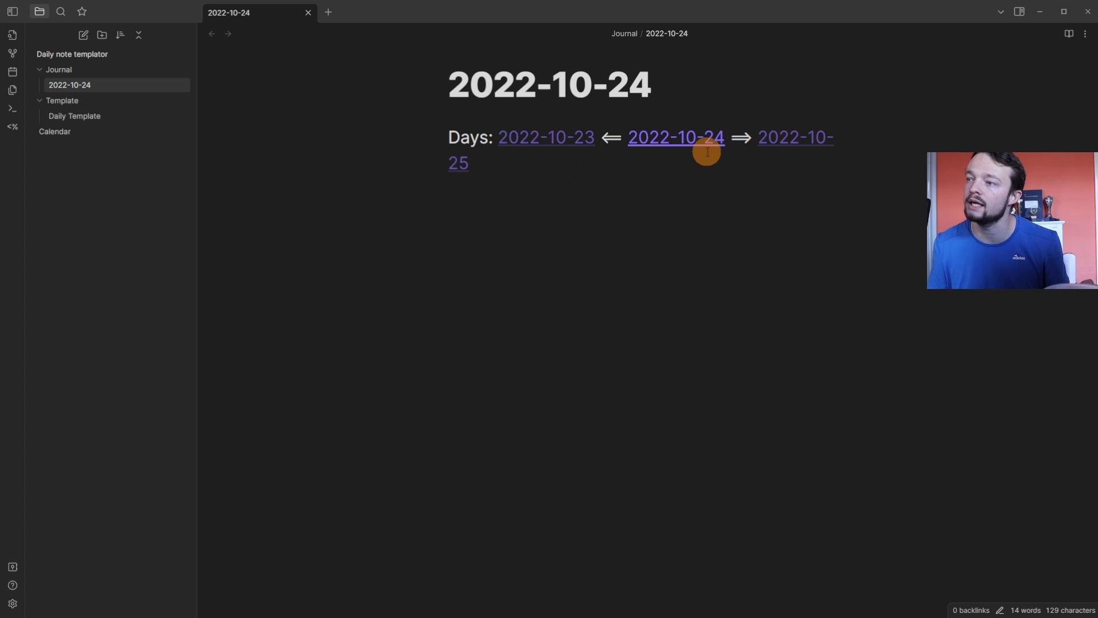
left_click(73, 101)
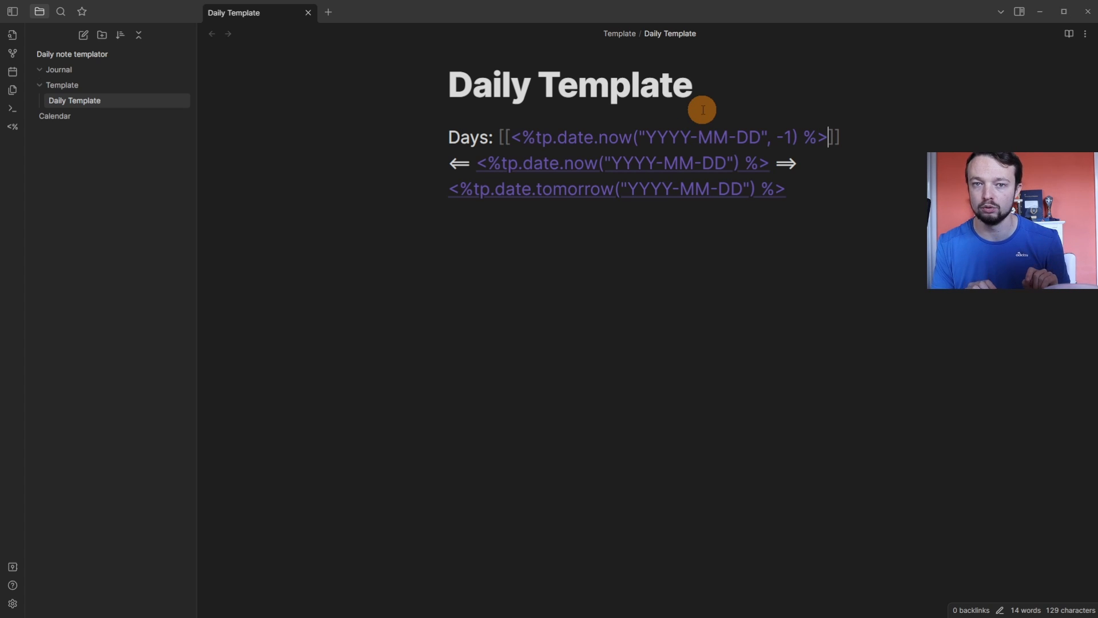
type("|")
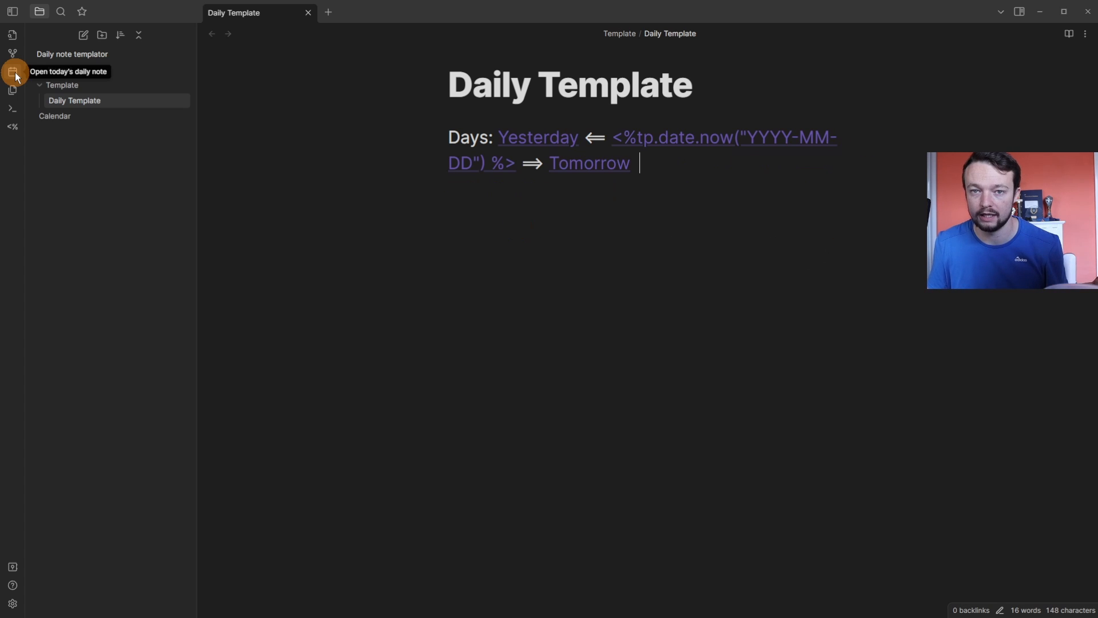
left_click(13, 71)
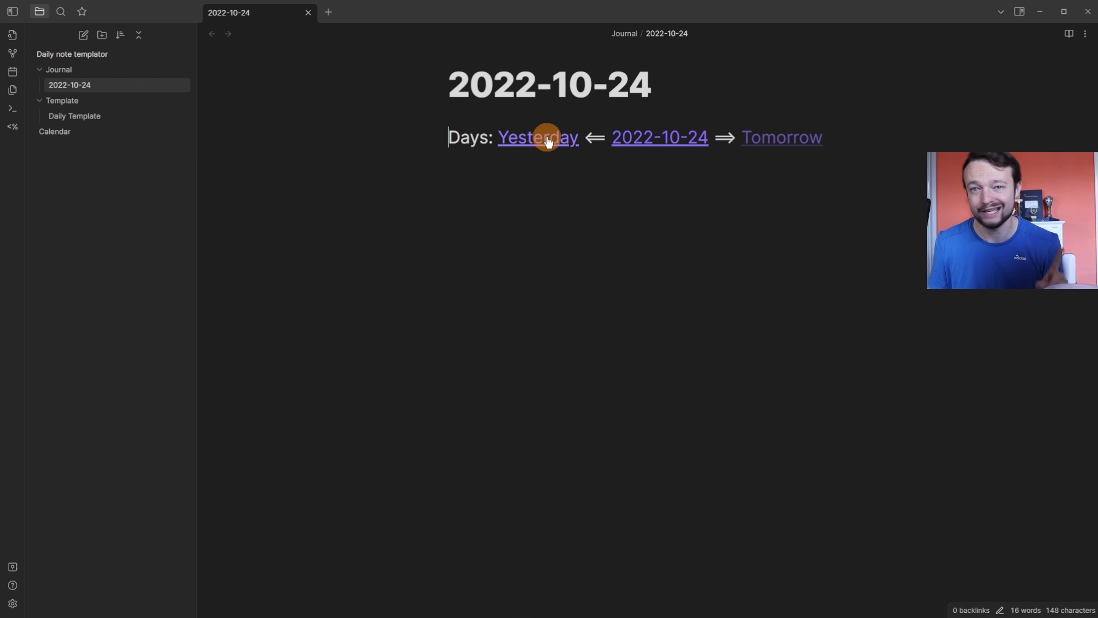
left_click(538, 137)
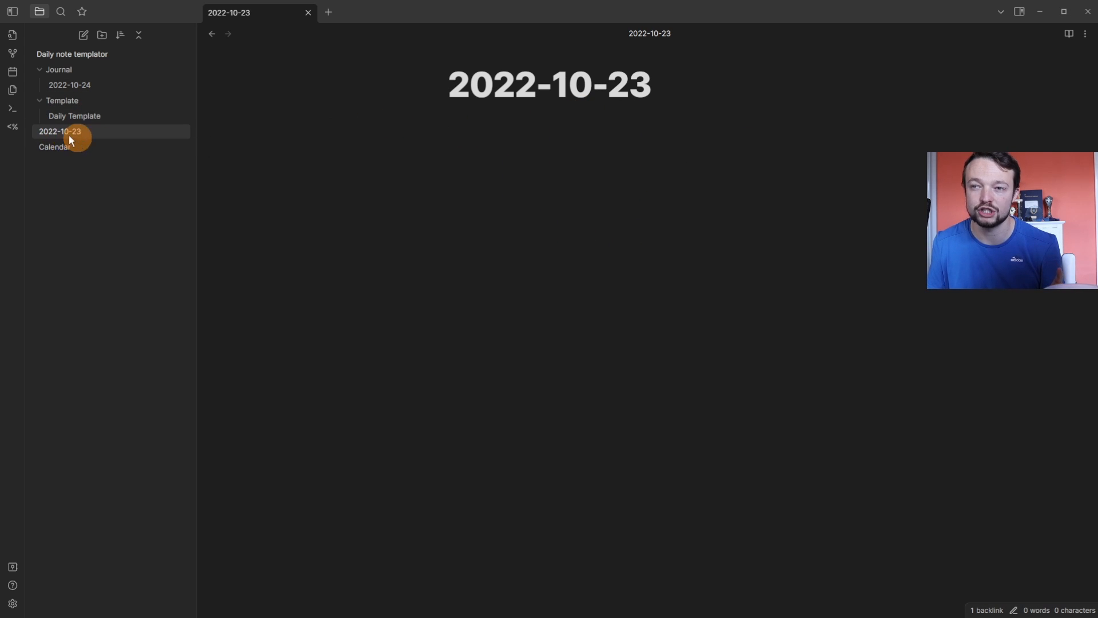
mouse_move(98, 133)
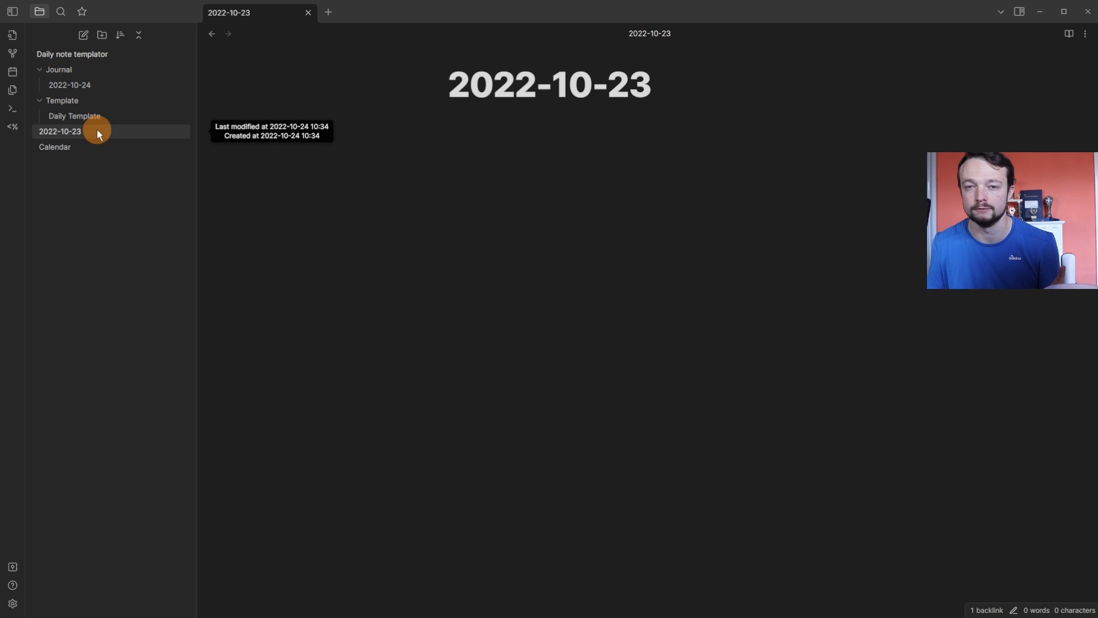
Step: Prefix the Yesterday and Tomorrow link targets in Daily Template with Journal/
left_click(73, 116)
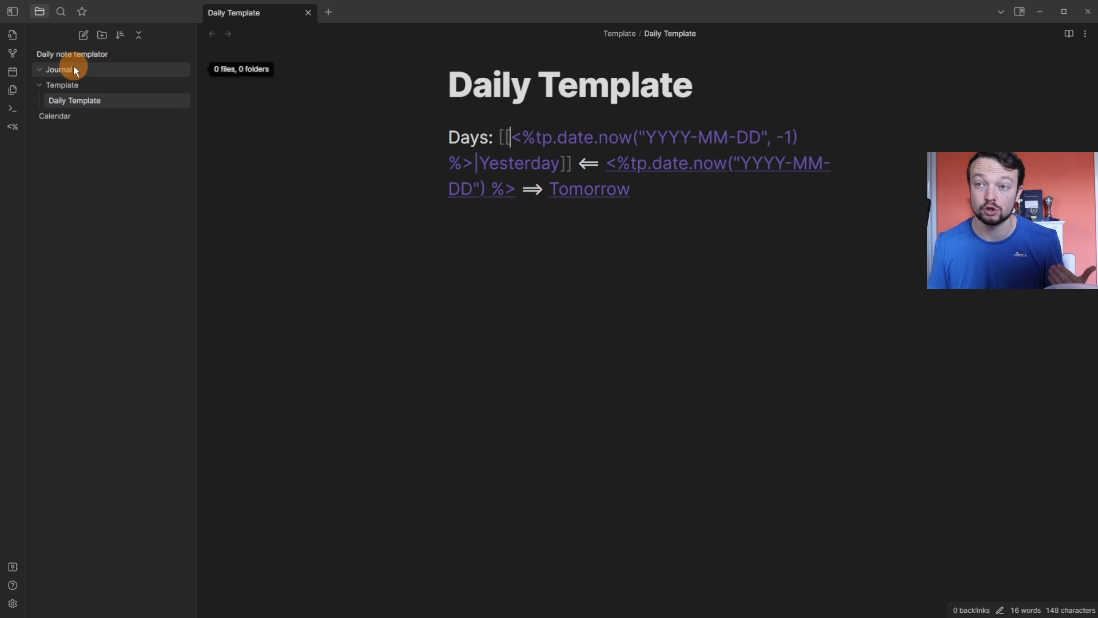
type("Journal/")
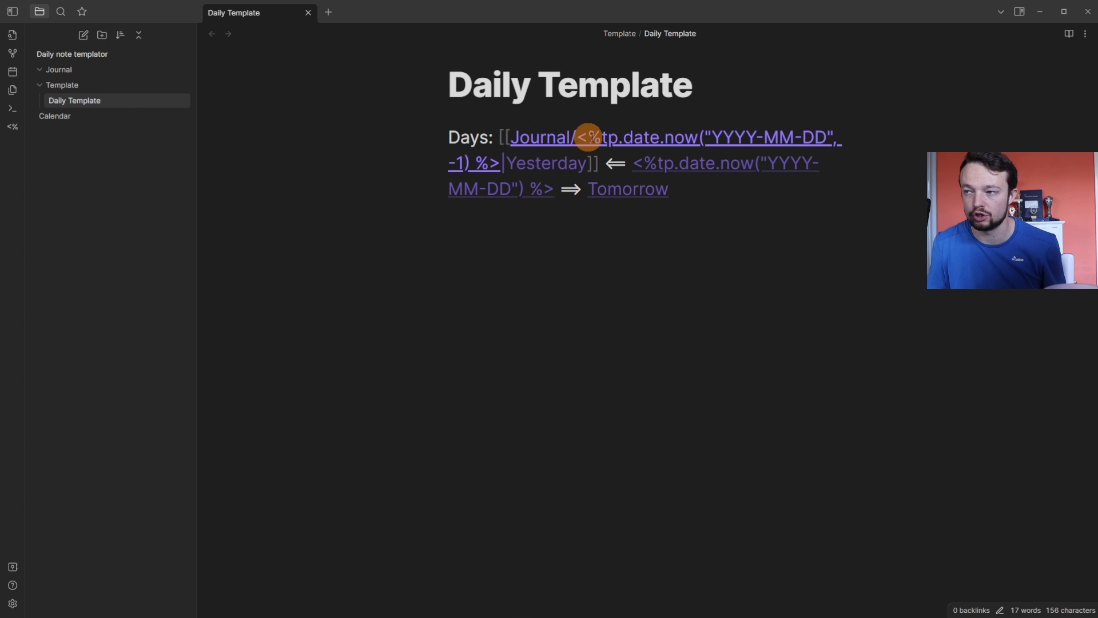
mouse_move(534, 131)
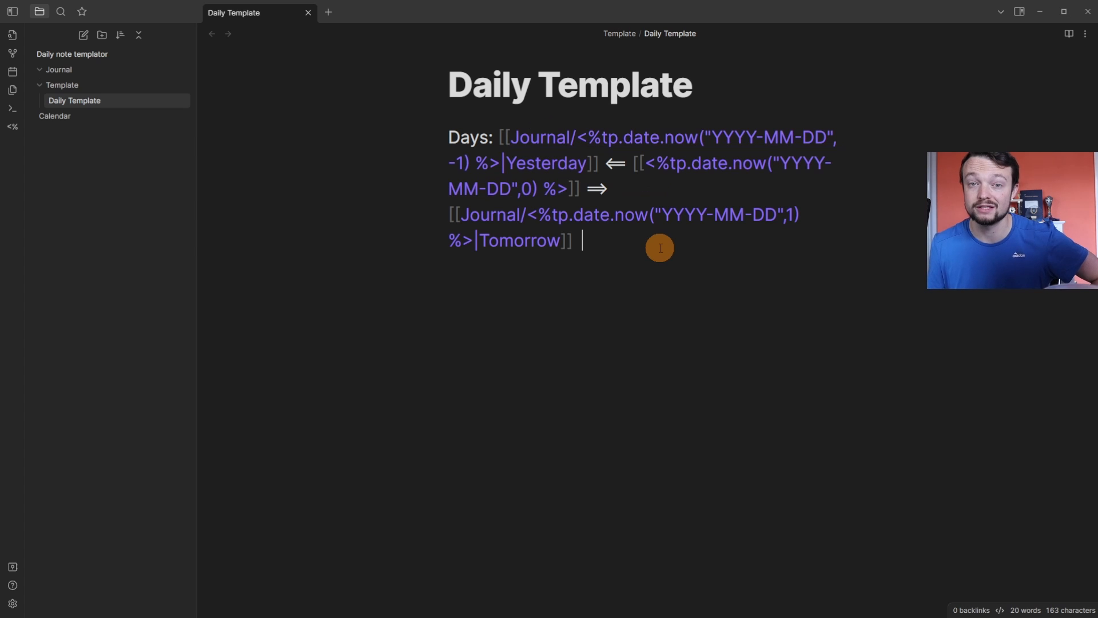
mouse_move(679, 147)
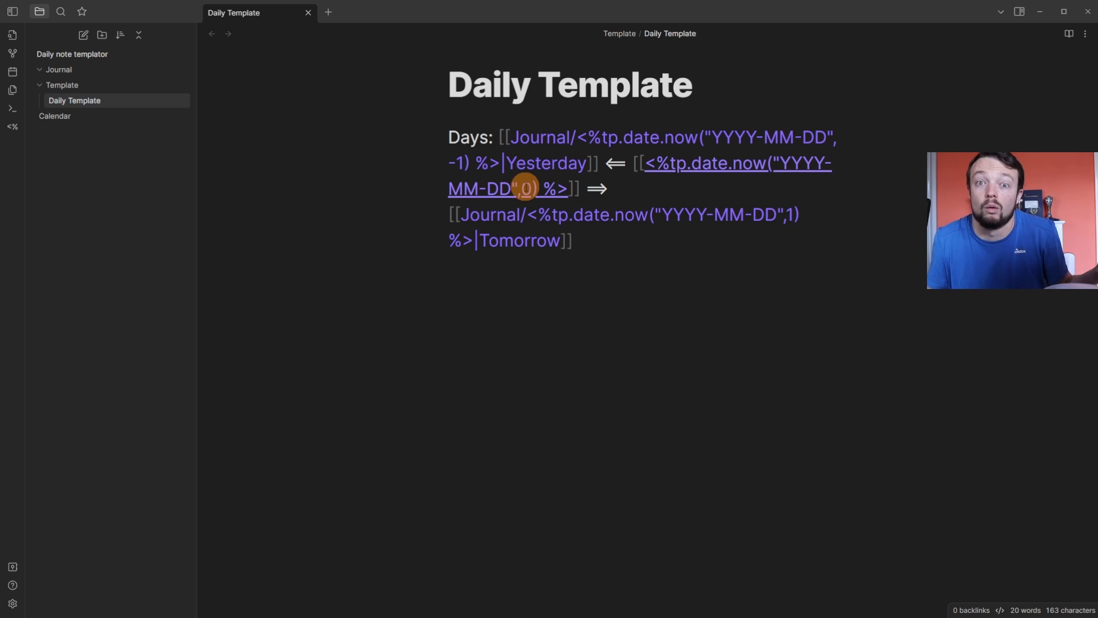
Step: Create the 2022-10-24 note and follow Yesterday and Tomorrow to make 2022-10-23 and 2022-10-25 in Journal
left_click(507, 187)
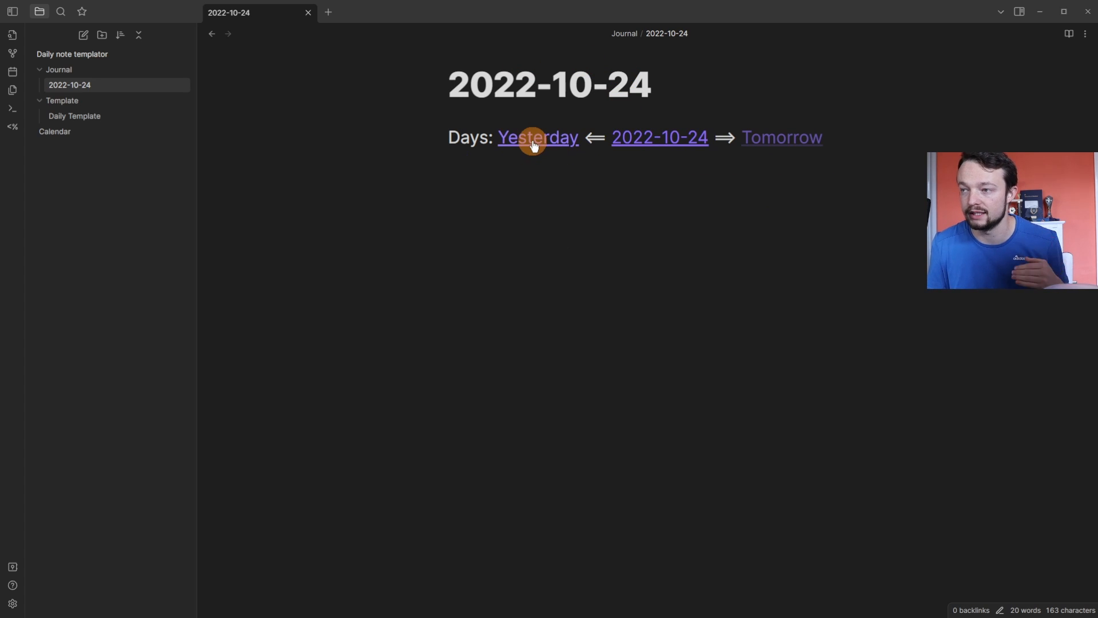
left_click(538, 136)
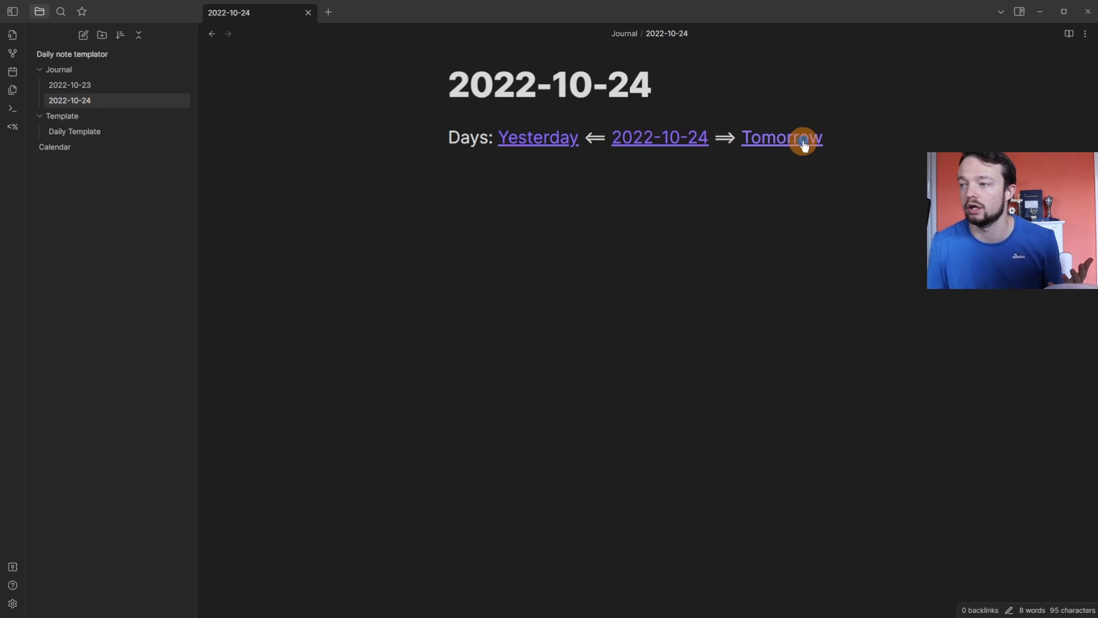
left_click(781, 137)
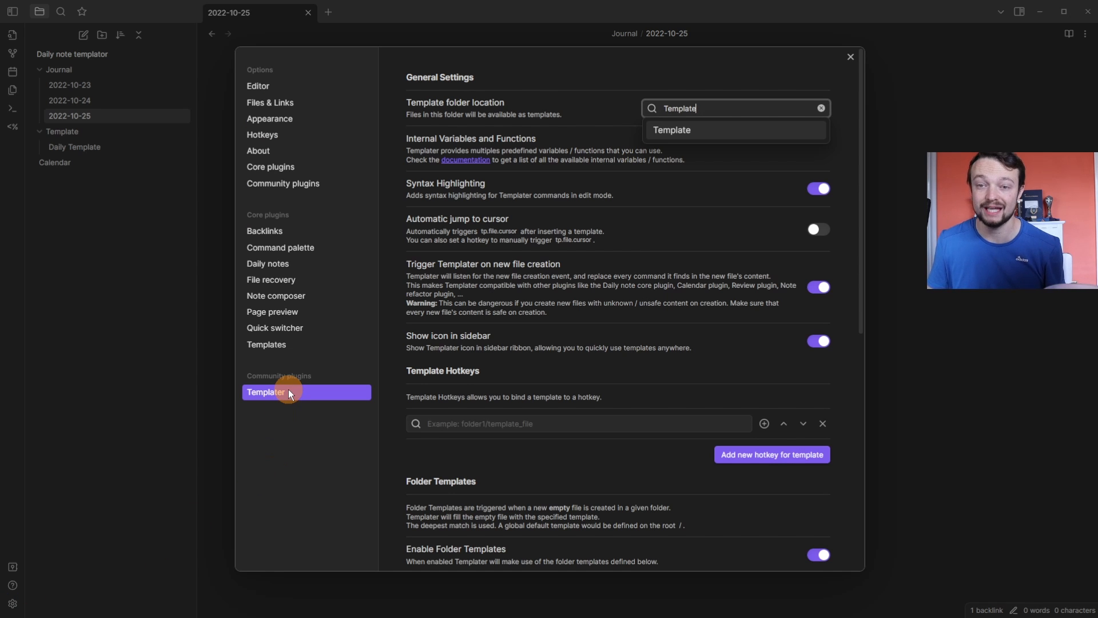
Step: In Templater's Folder Templates, assign the Journal folder to the folder template entry
scroll("down", 3)
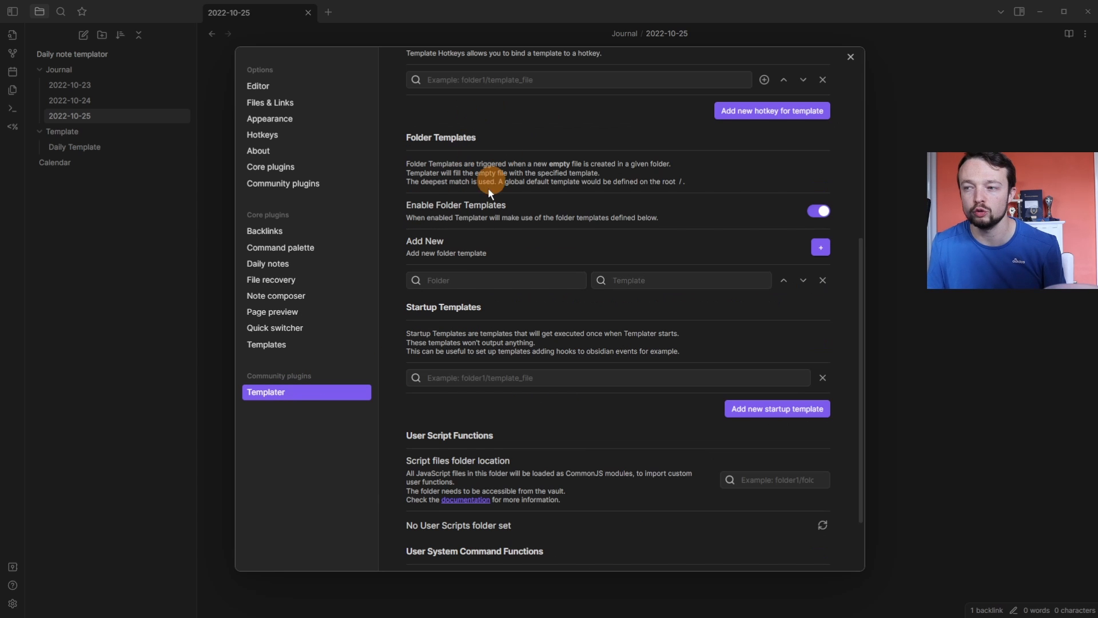
left_click(495, 280)
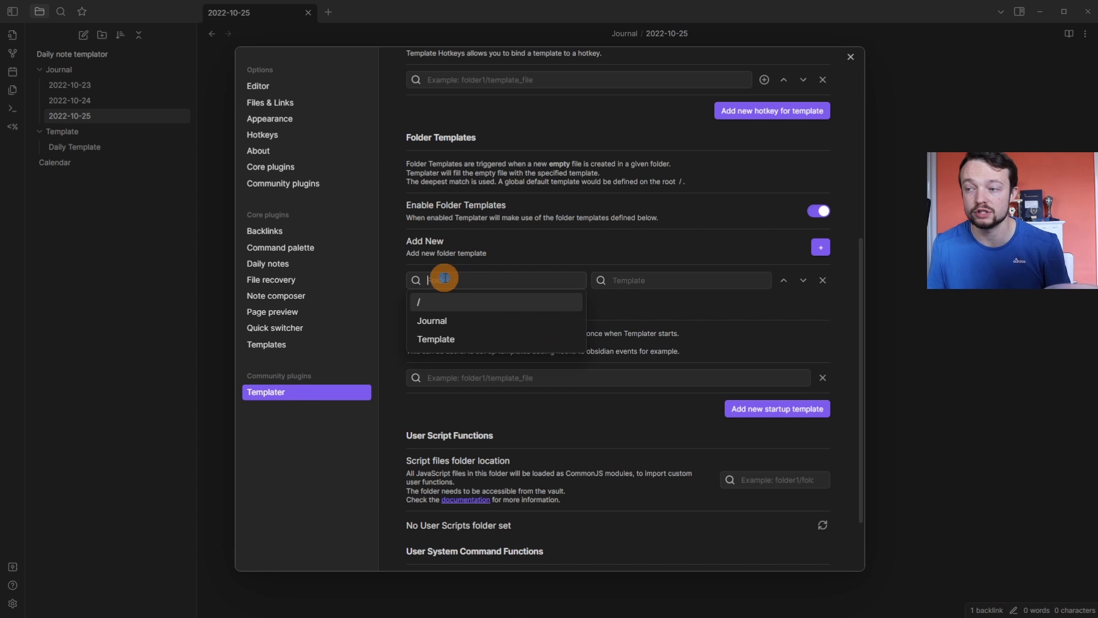
left_click(431, 320)
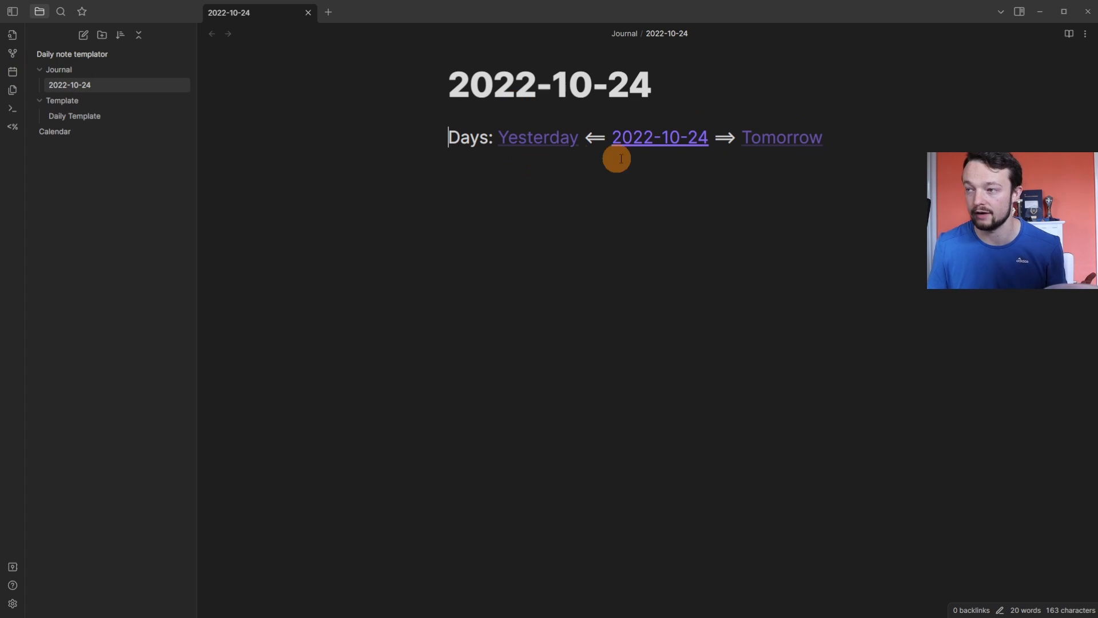
Step: From 2022-10-24, follow Yesterday and Tomorrow to generate templated 2022-10-23 and 2022-10-25 Journal notes
left_click(537, 137)
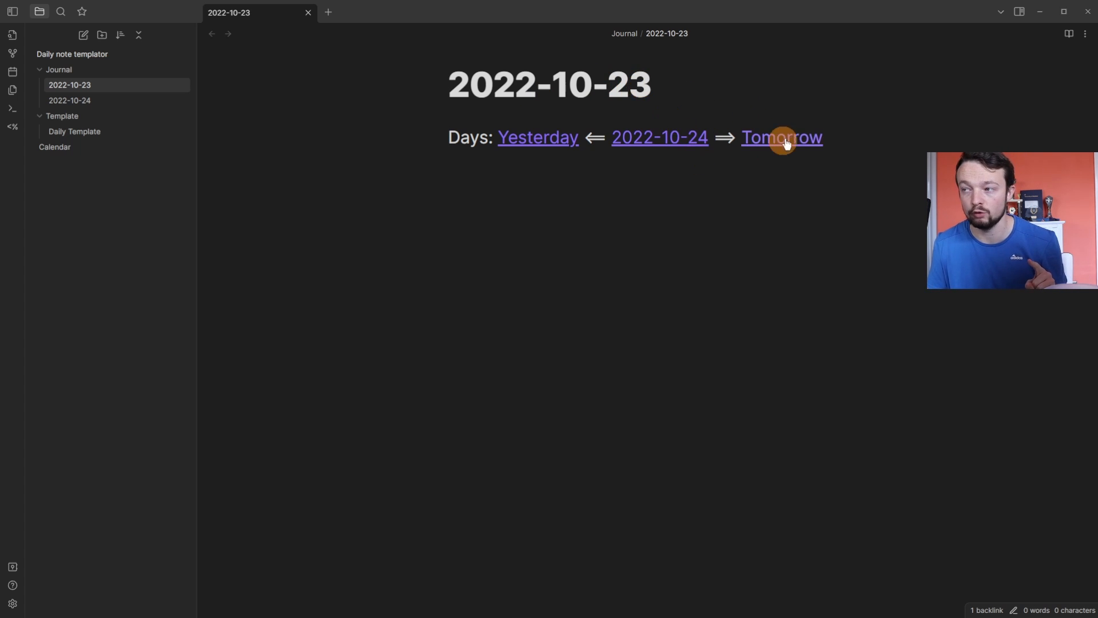
left_click(452, 138)
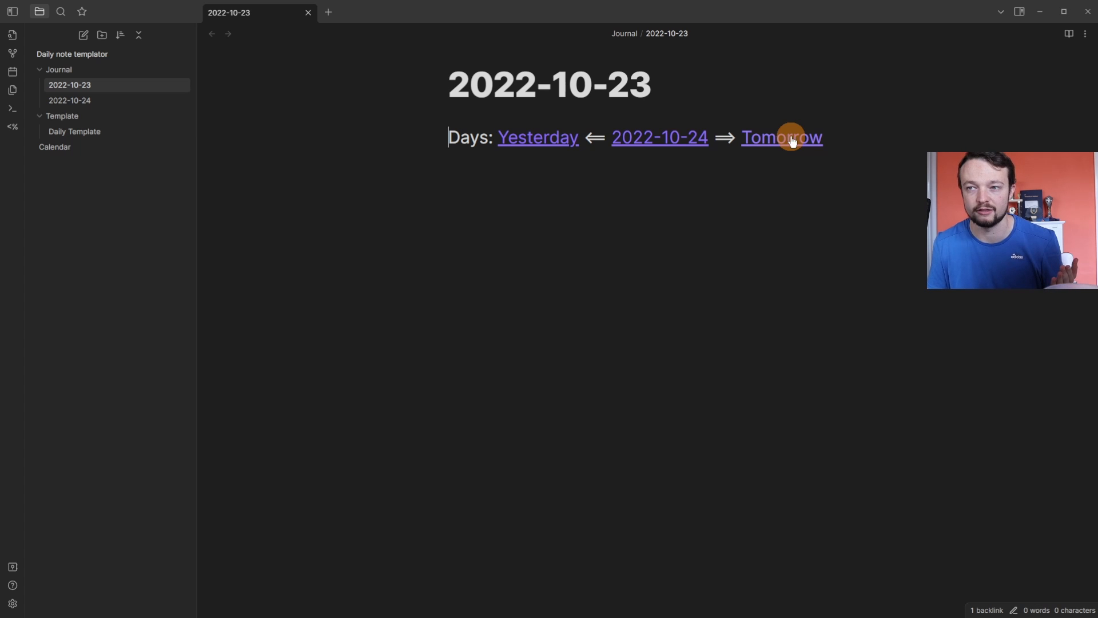
left_click(781, 138)
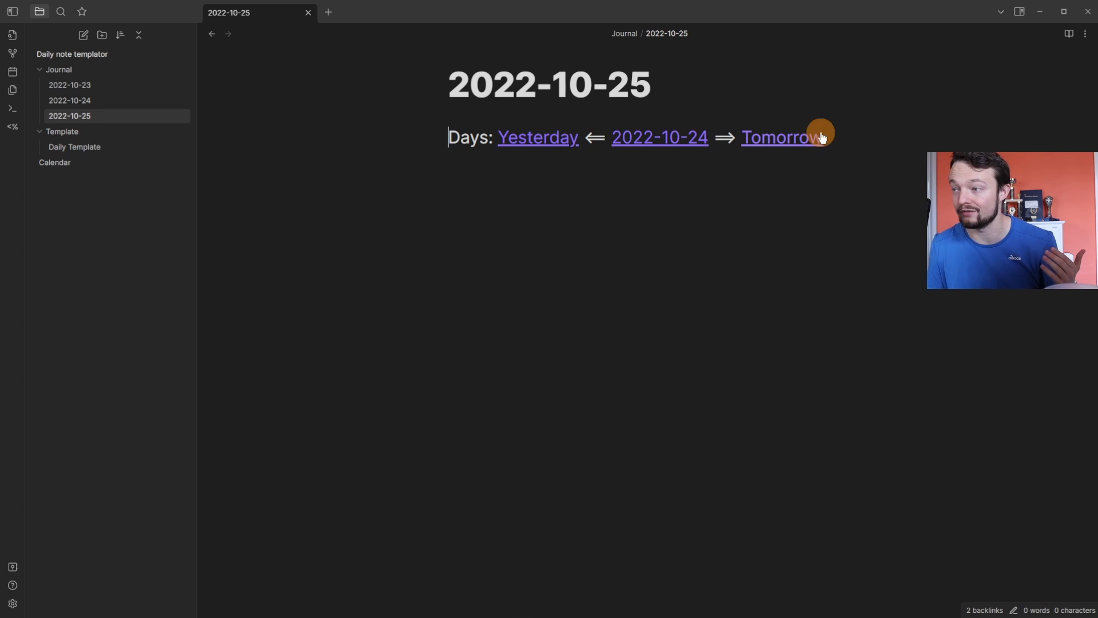
mouse_move(117, 123)
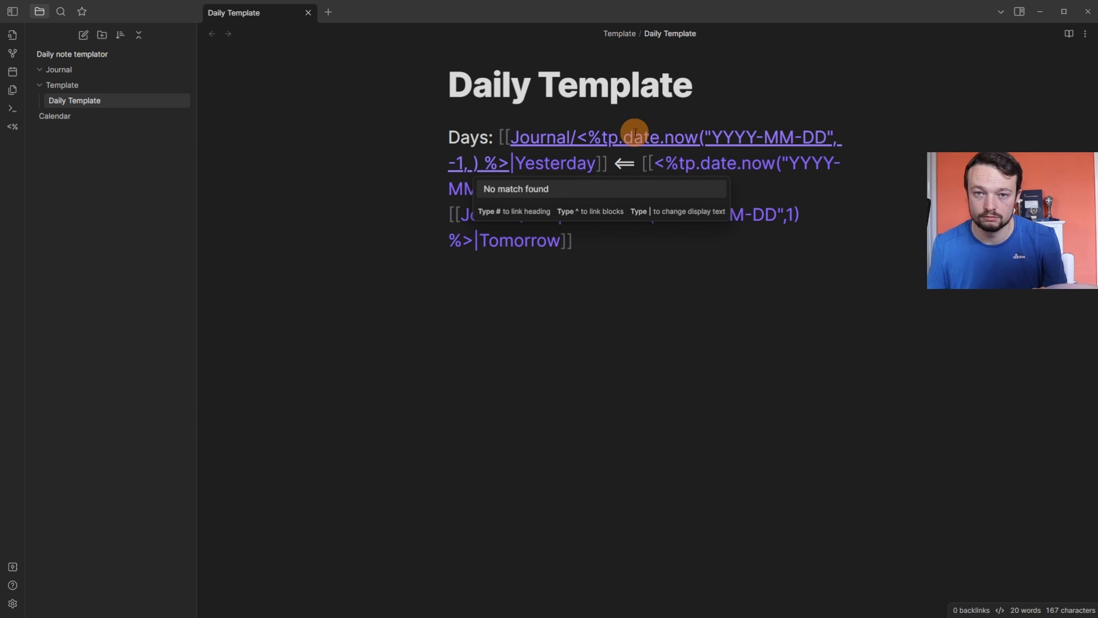
Step: Insert tp.file.title via Templater autocomplete so the date links derive from the note's title
type("tp.")
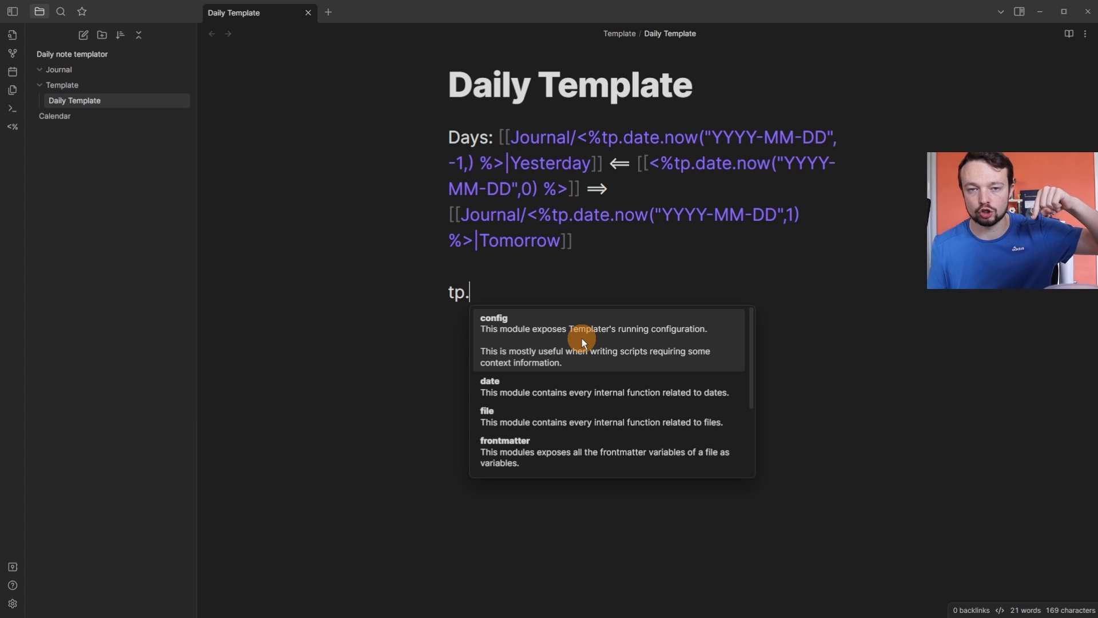
mouse_move(585, 423)
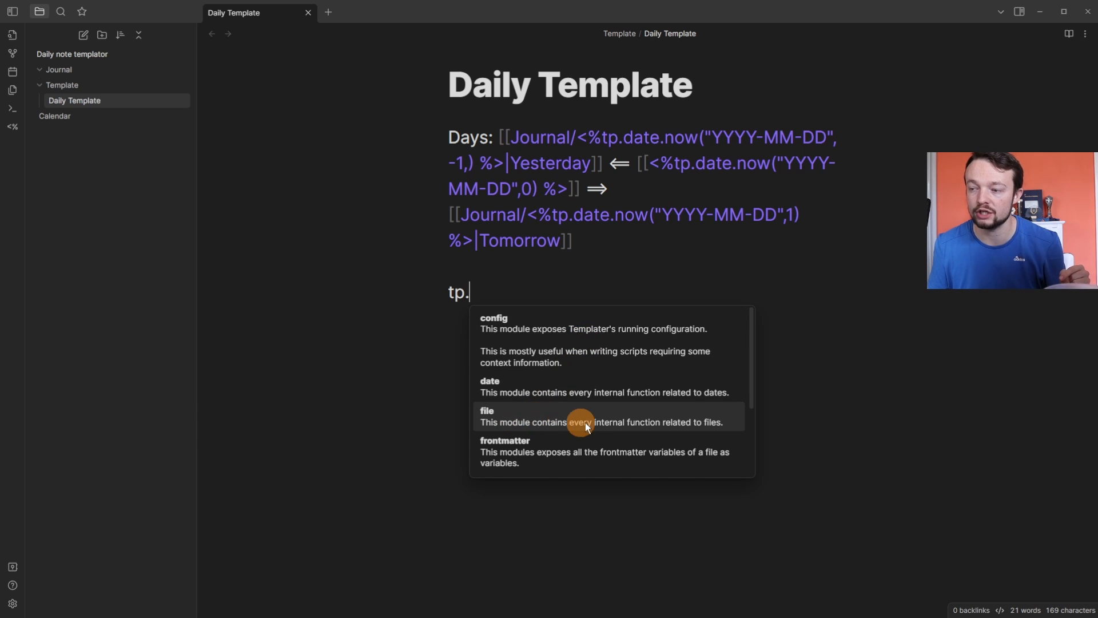
type("file.")
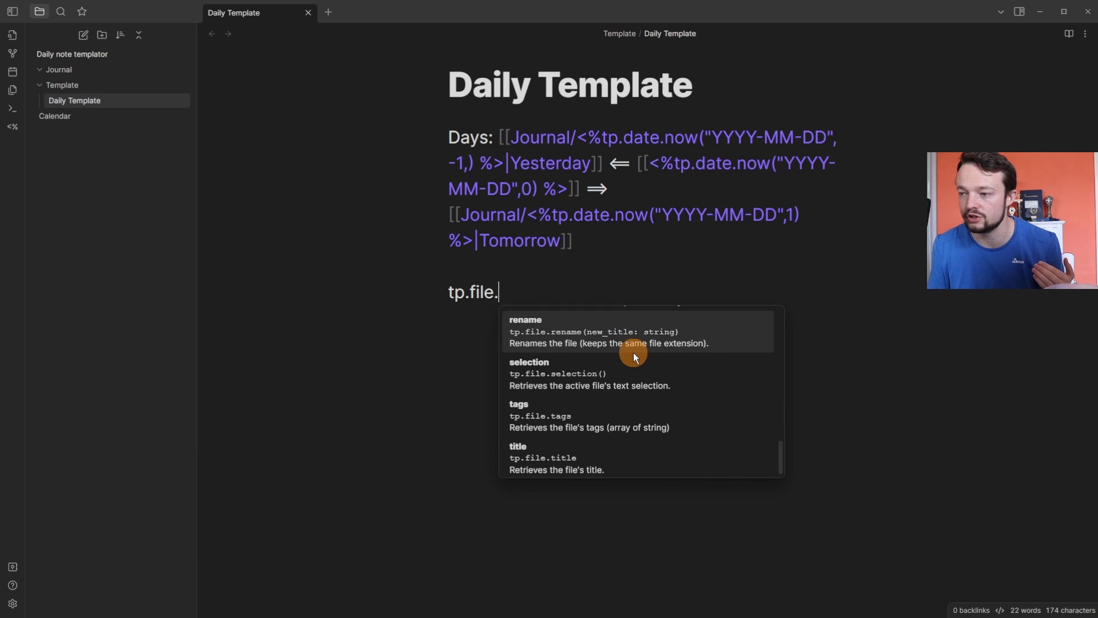
type("title")
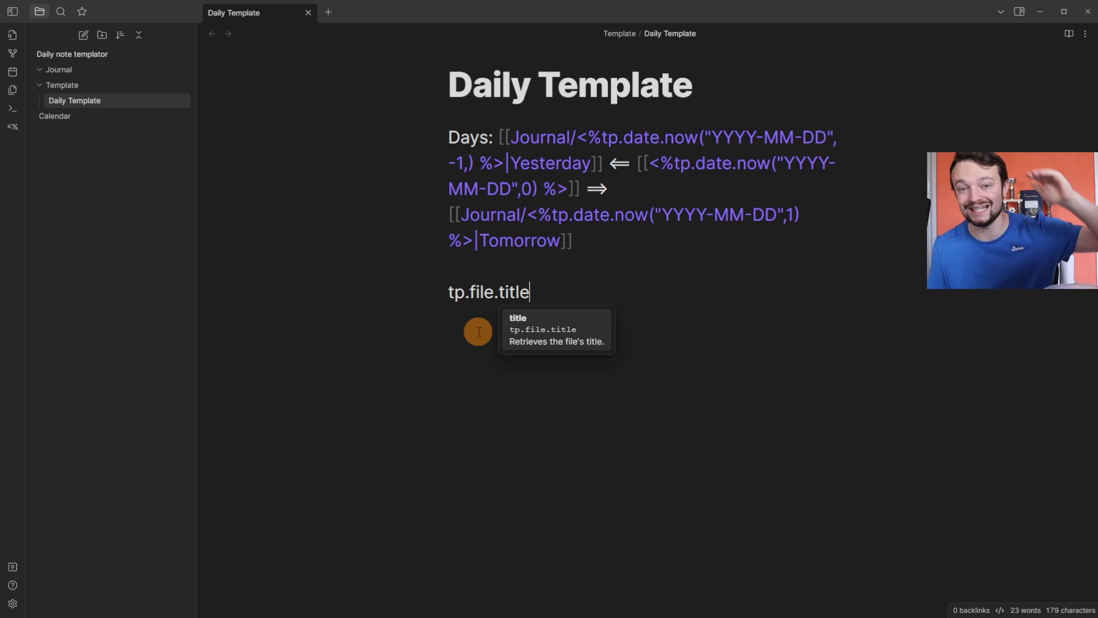
mouse_move(507, 281)
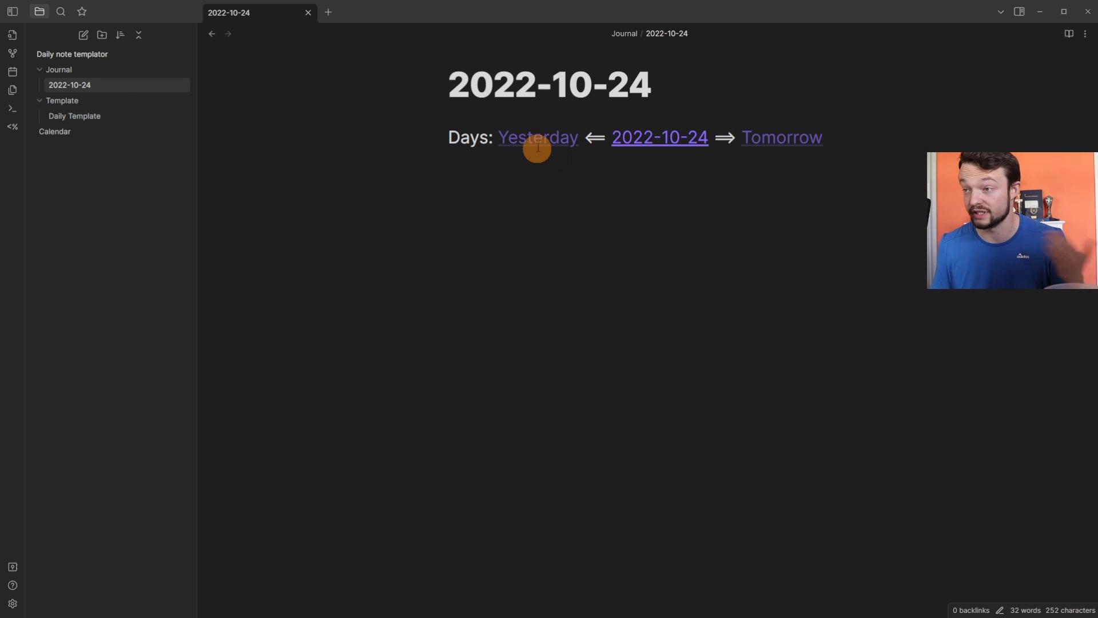
Step: Follow Yesterday and Tomorrow links to create the 2022-10-23 and 2022-10-25 Journal notes
left_click(537, 136)
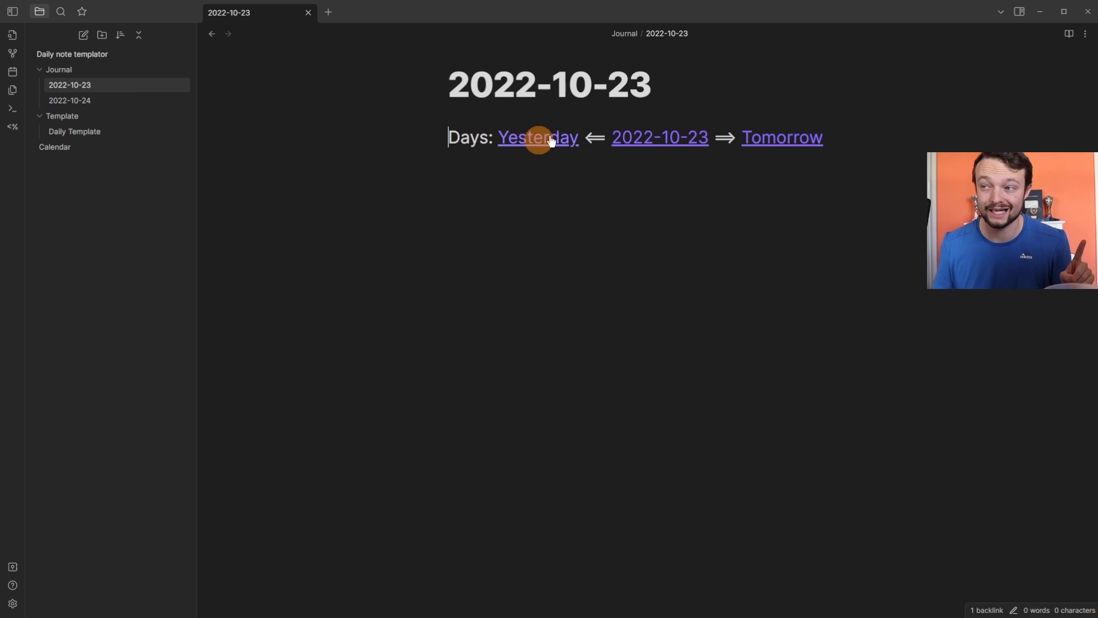
mouse_move(161, 85)
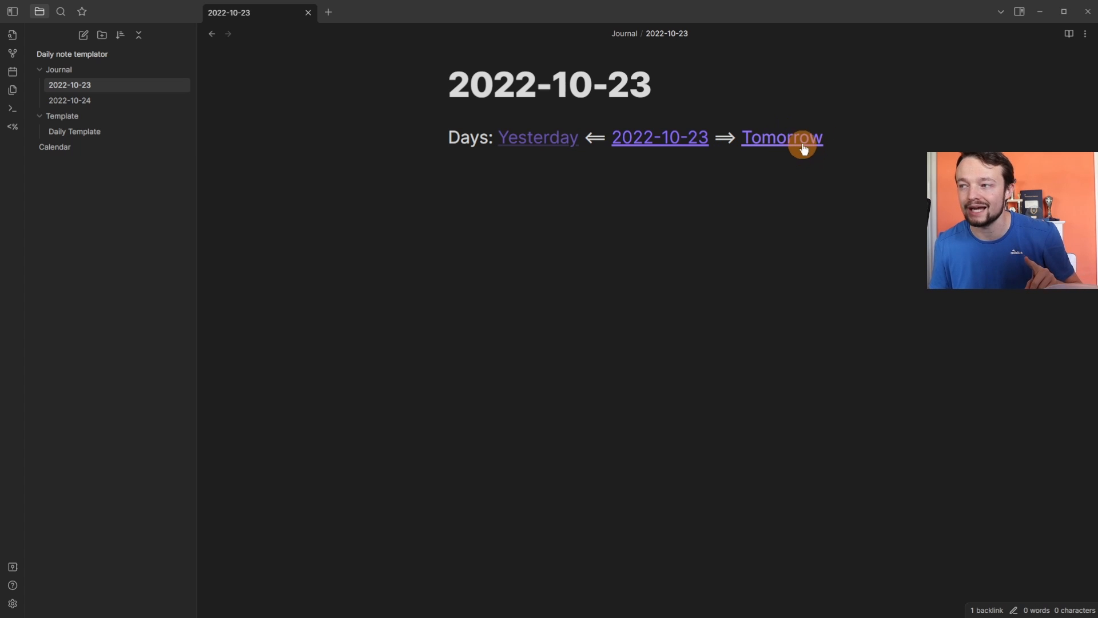
left_click(781, 137)
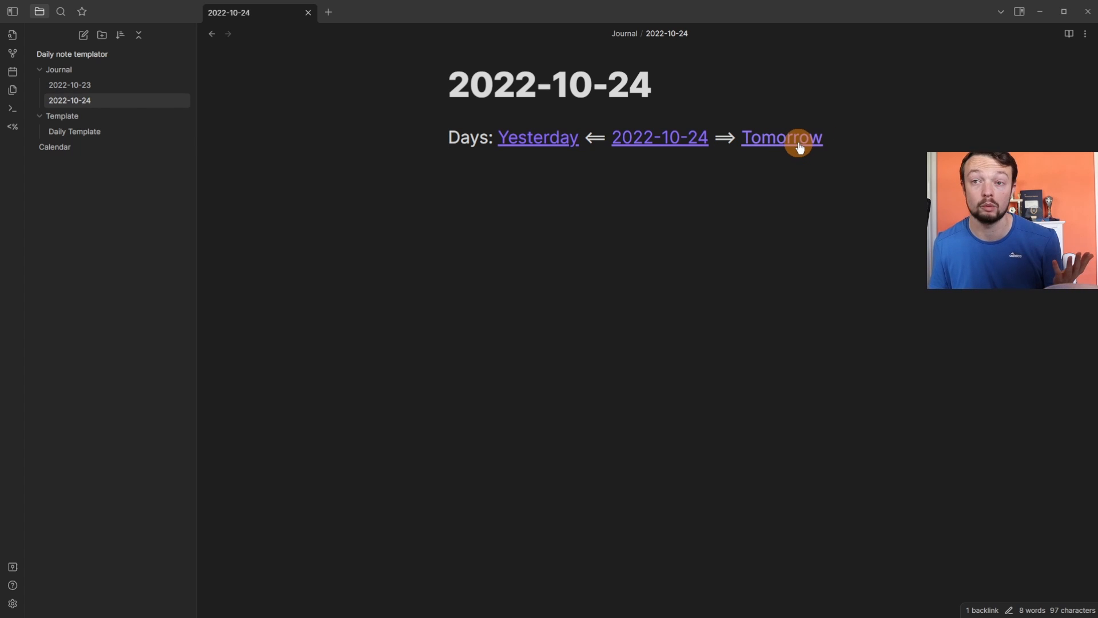
left_click(781, 137)
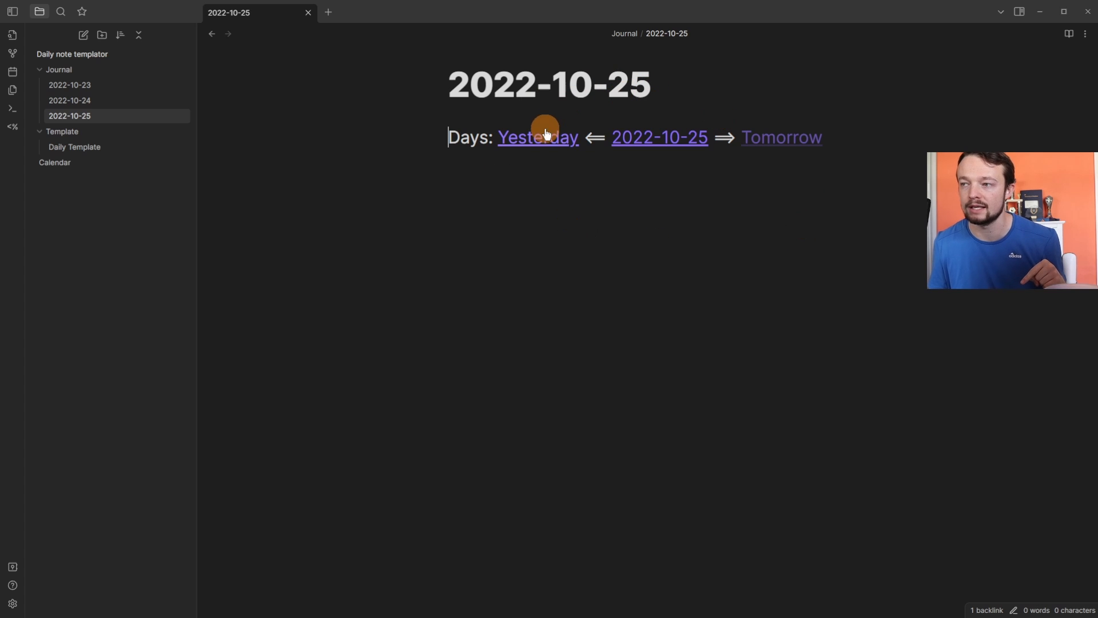
mouse_move(662, 149)
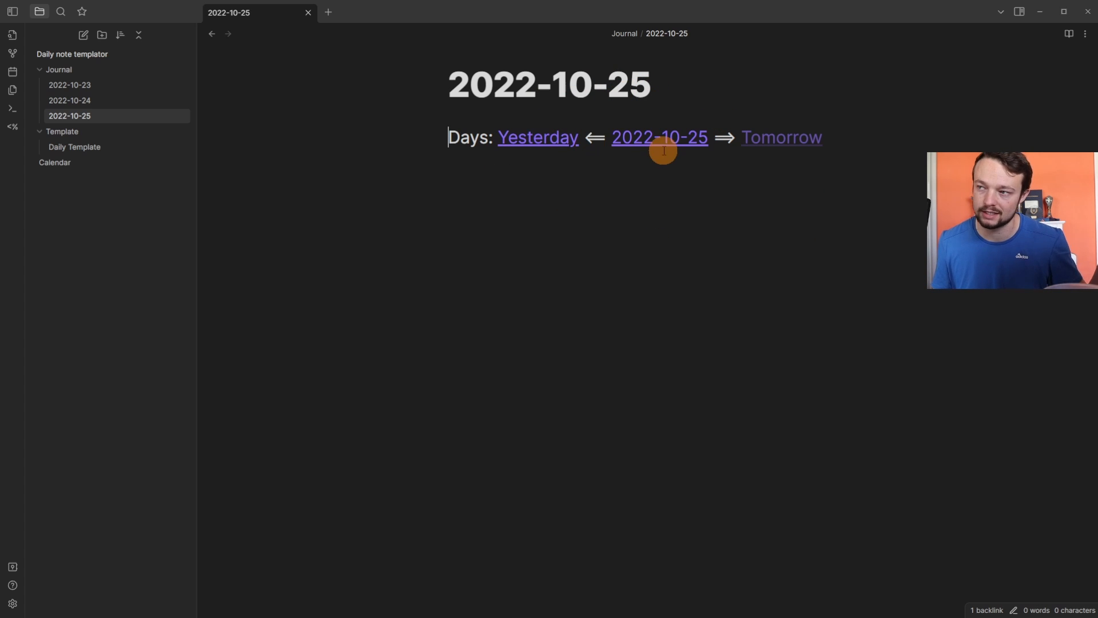
mouse_move(803, 138)
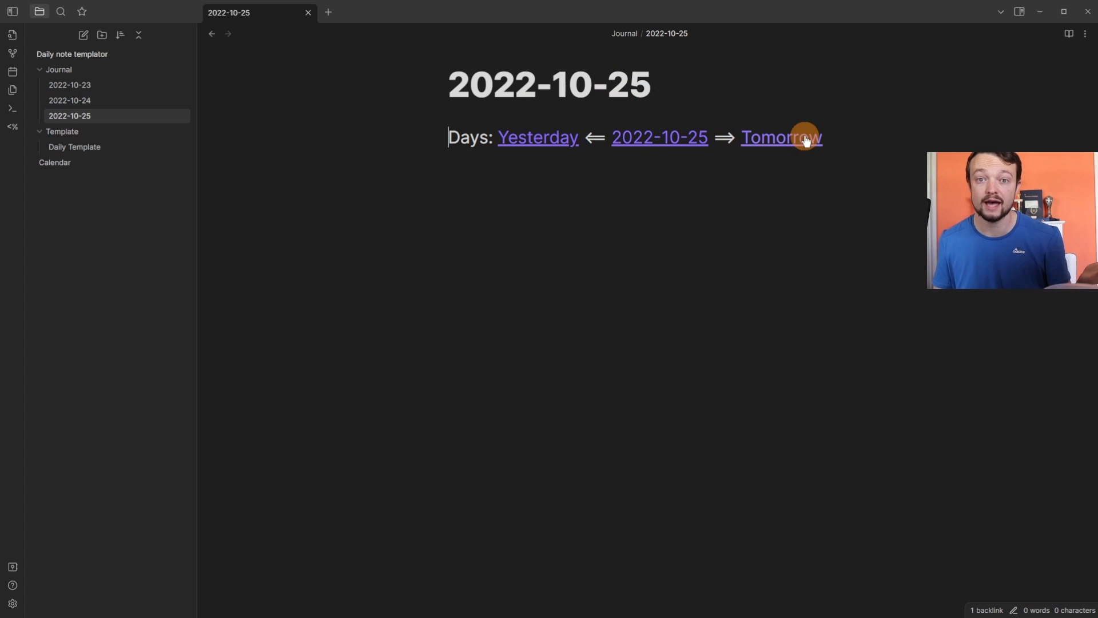